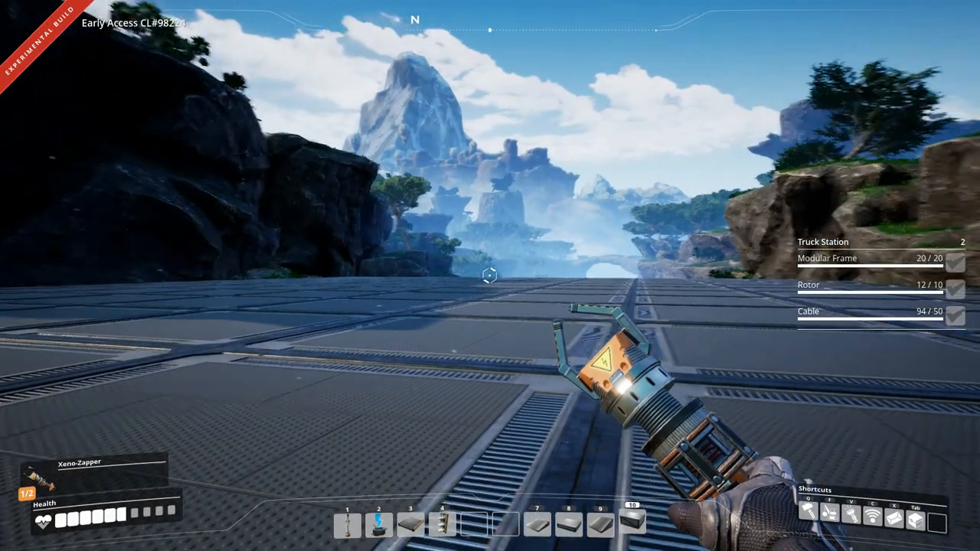
mouse_move(490, 276)
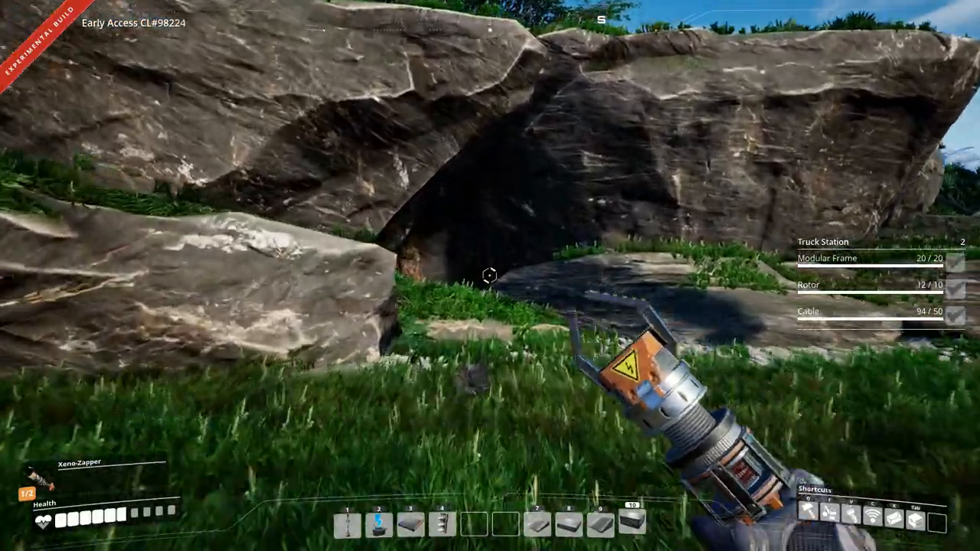
mouse_move(490, 276)
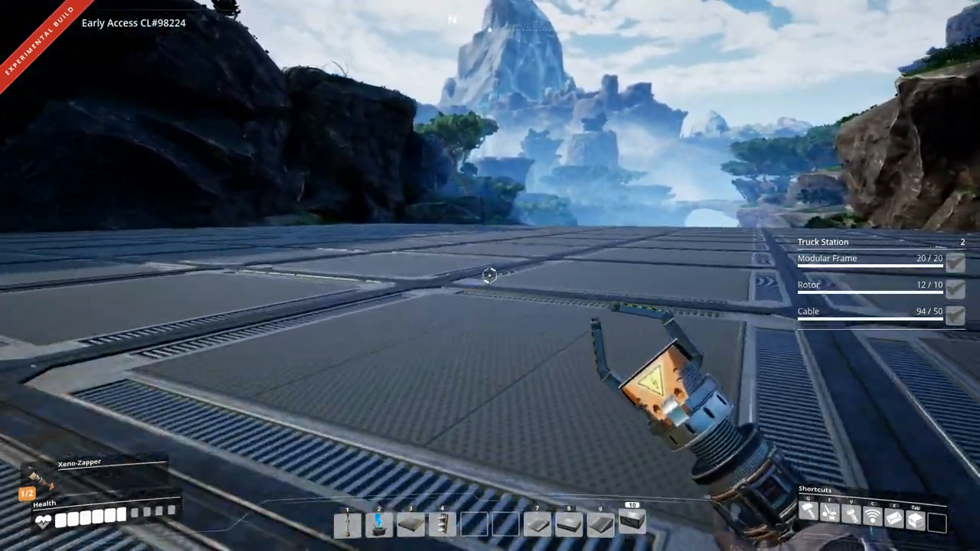
mouse_move(490, 276)
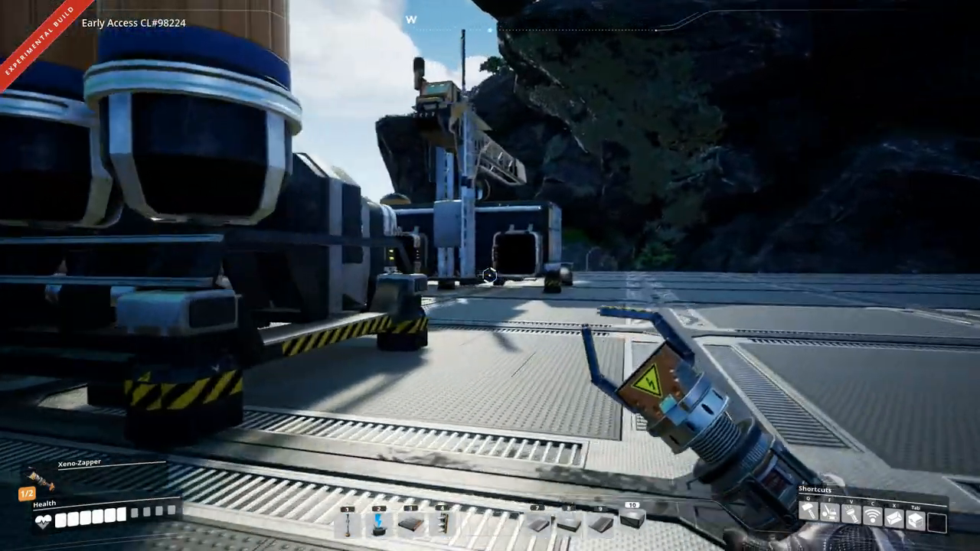
mouse_move(490, 276)
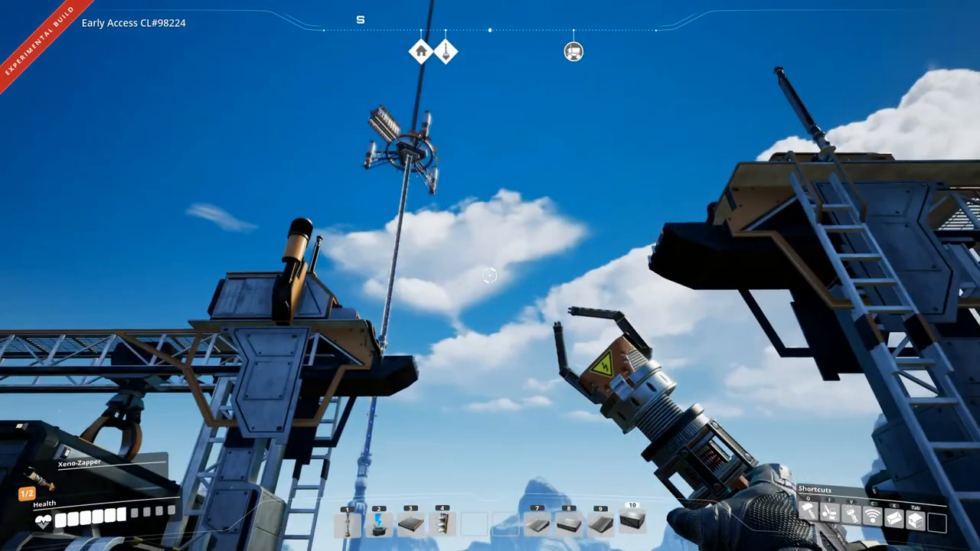
mouse_move(490, 275)
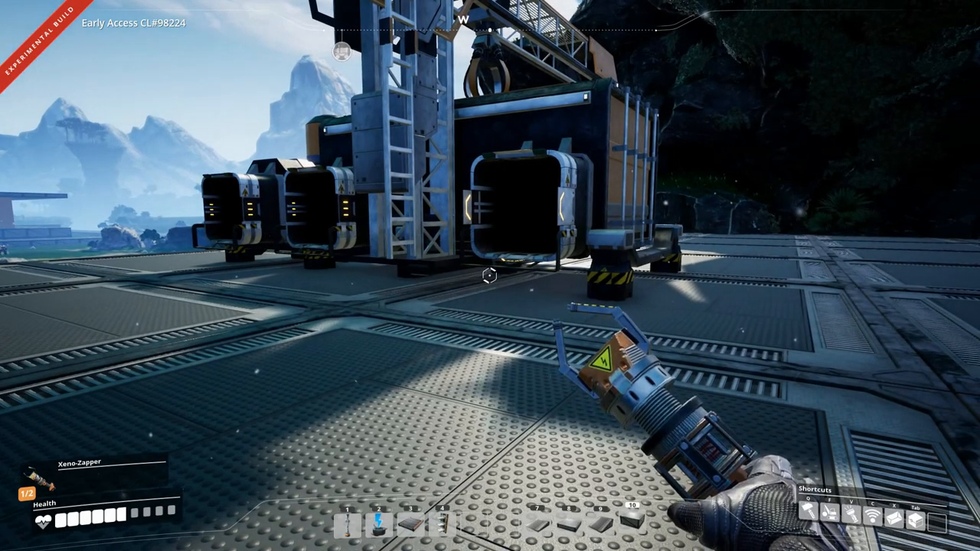
- Add the Conveyor Lift from the Logistics buildables to the To-Do List
key("Tab")
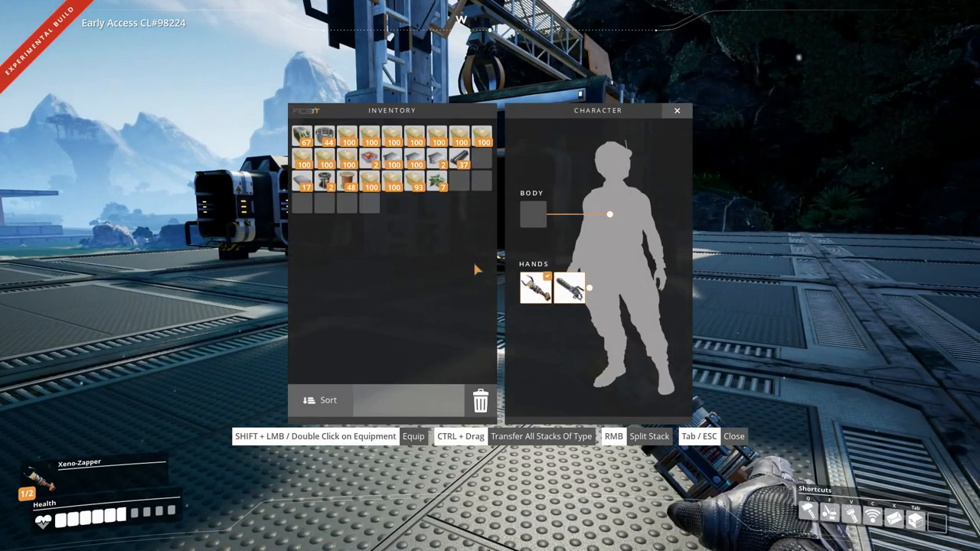
mouse_move(305, 187)
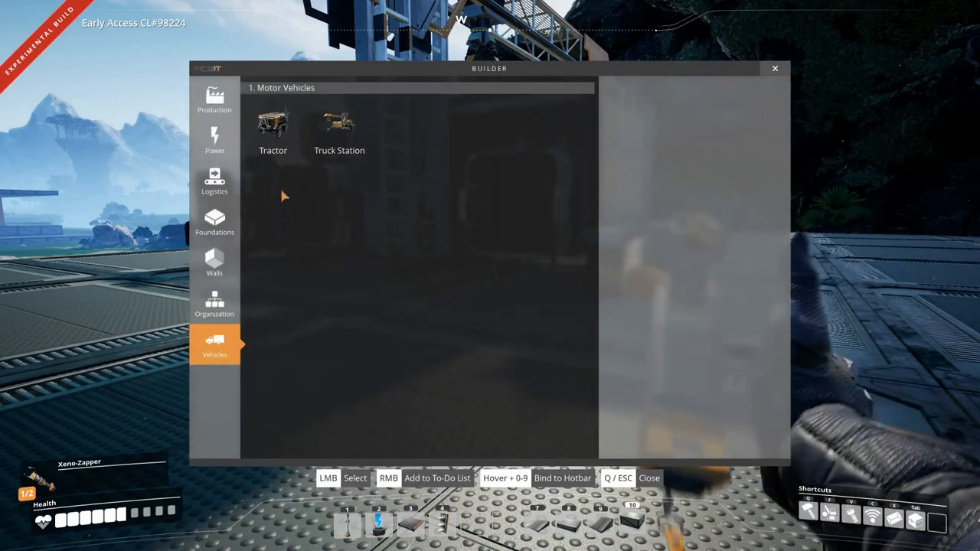
left_click(214, 181)
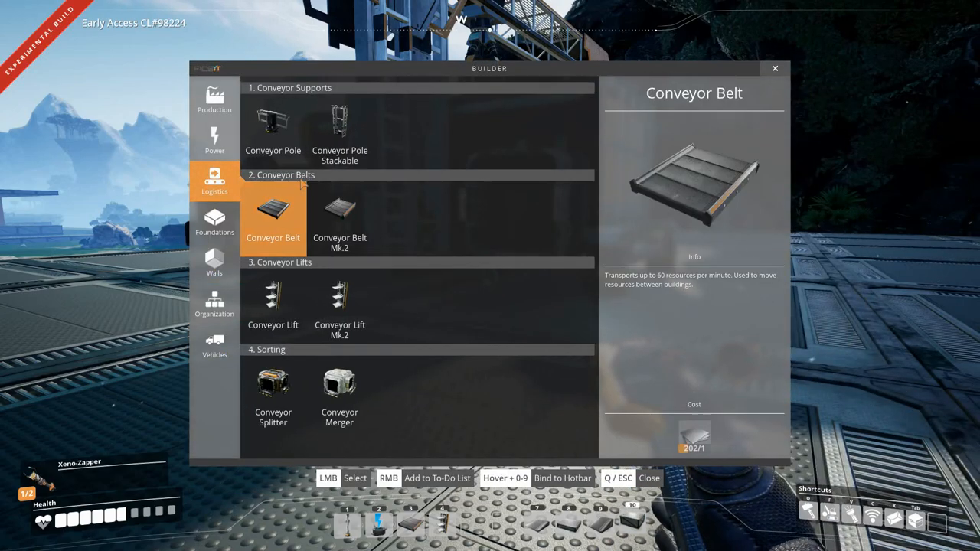
right_click(273, 298)
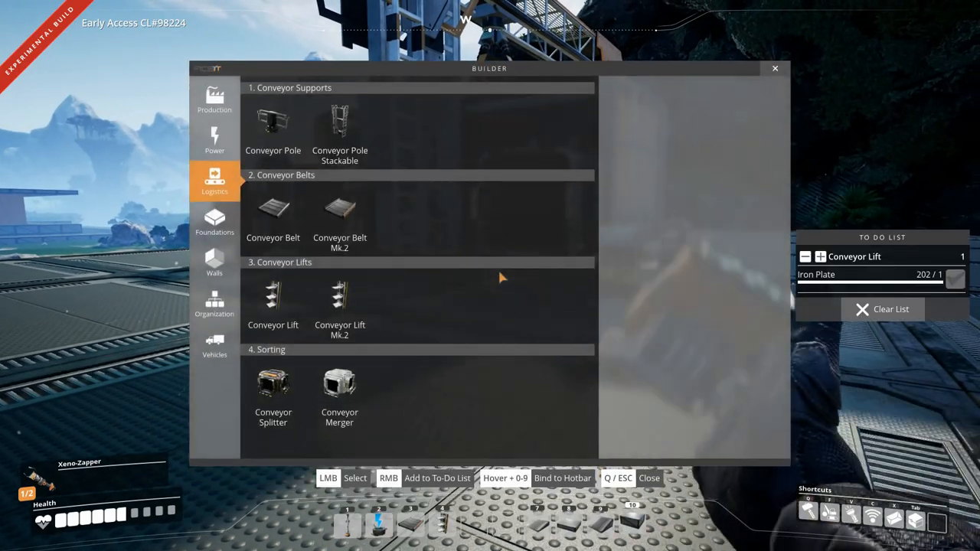
left_click(272, 299)
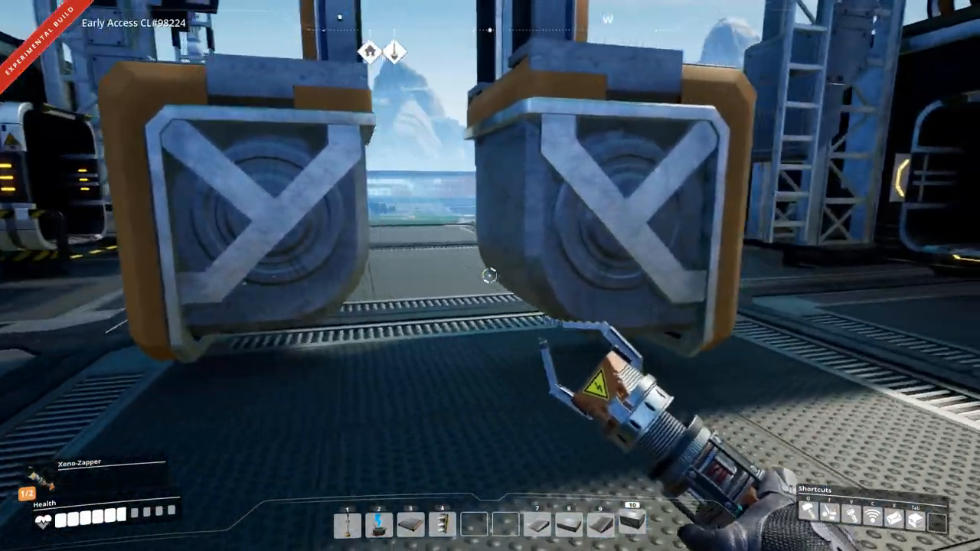
mouse_move(490, 276)
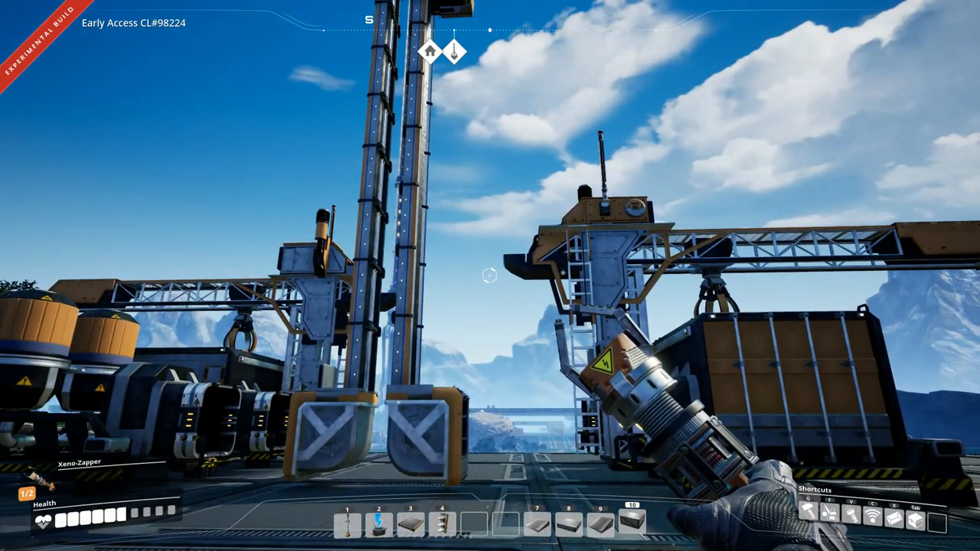
mouse_move(490, 276)
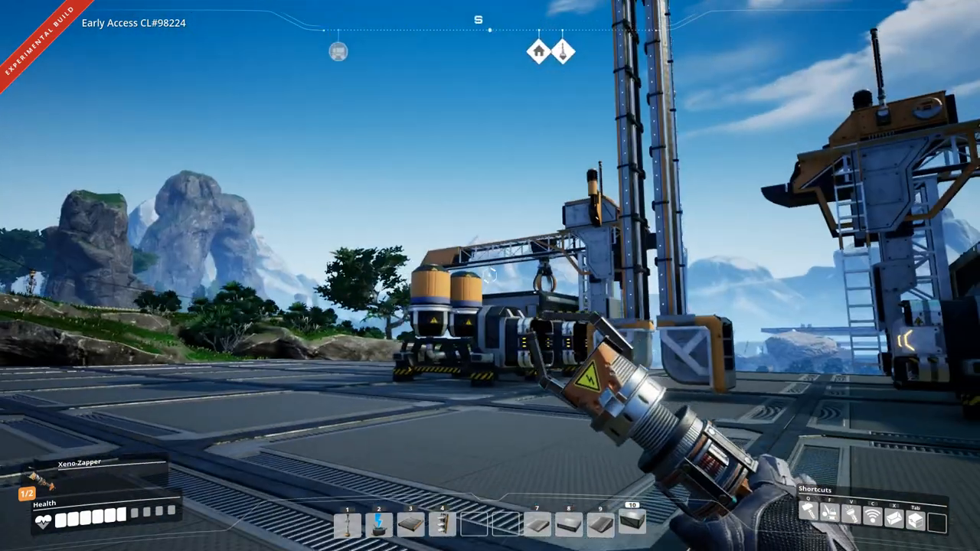
mouse_move(490, 276)
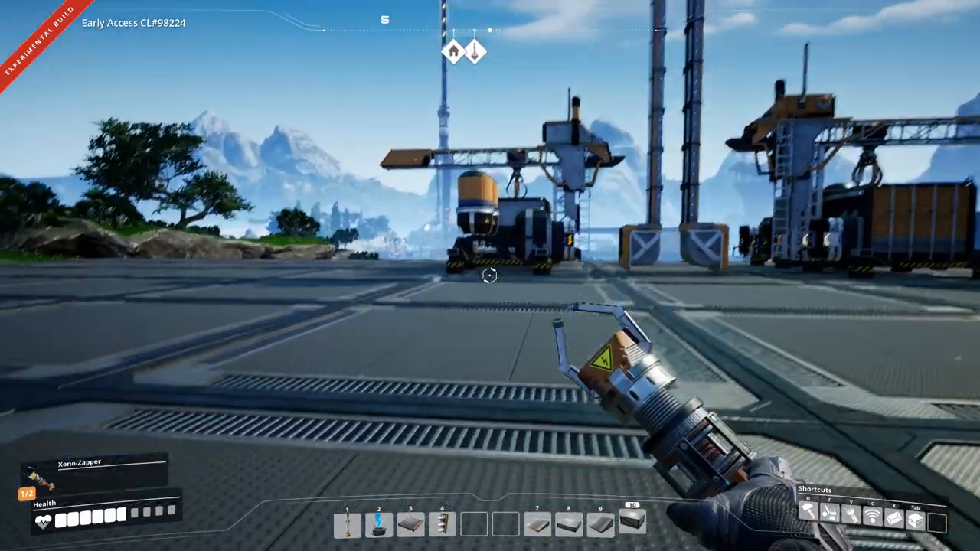
mouse_move(490, 276)
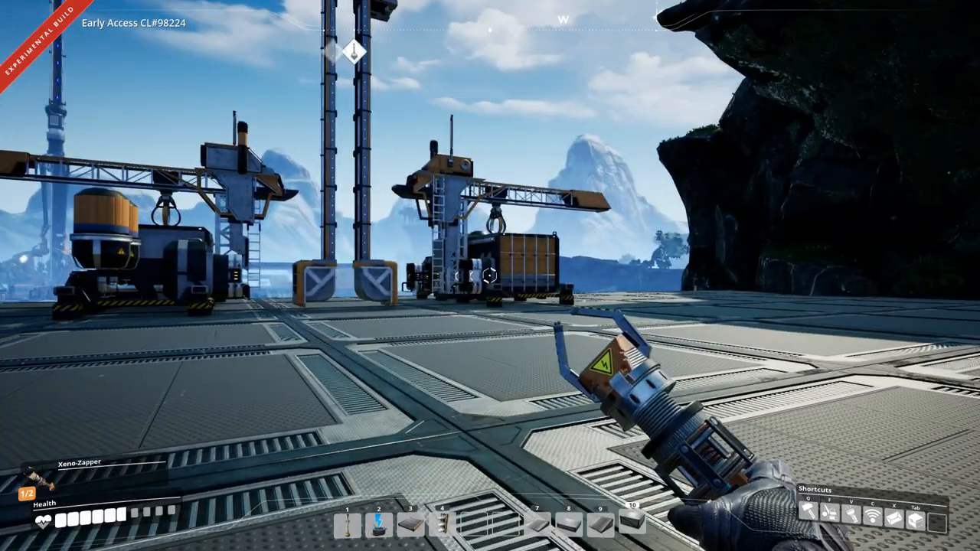
mouse_move(490, 276)
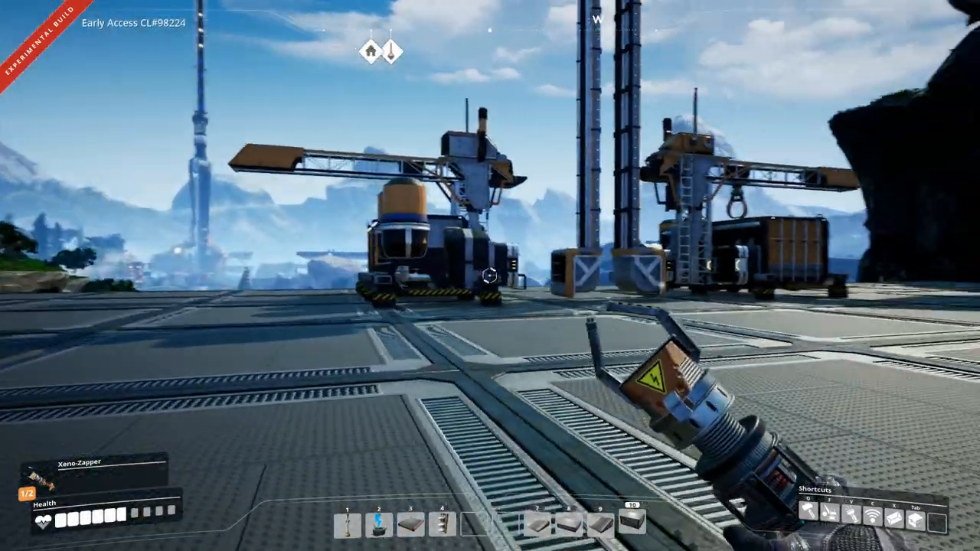
mouse_move(490, 275)
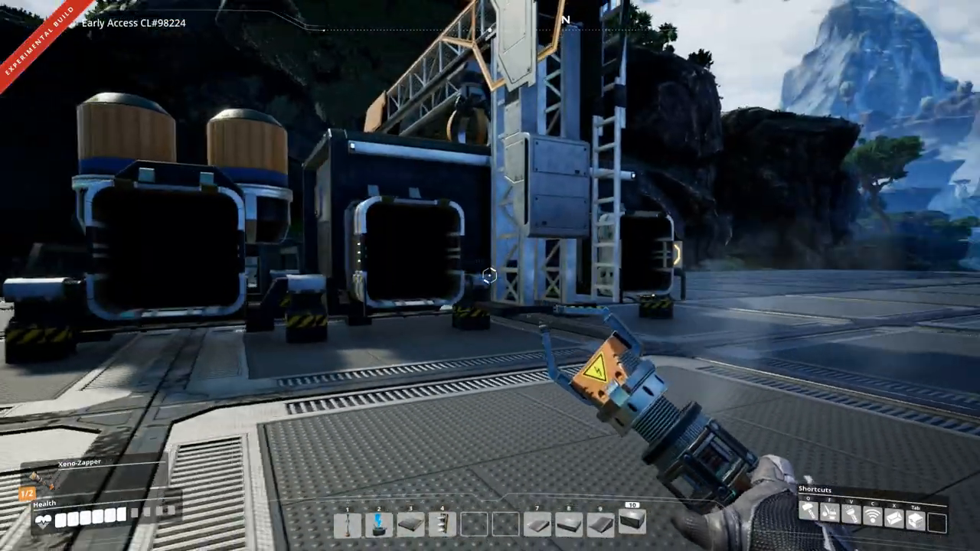
mouse_move(490, 276)
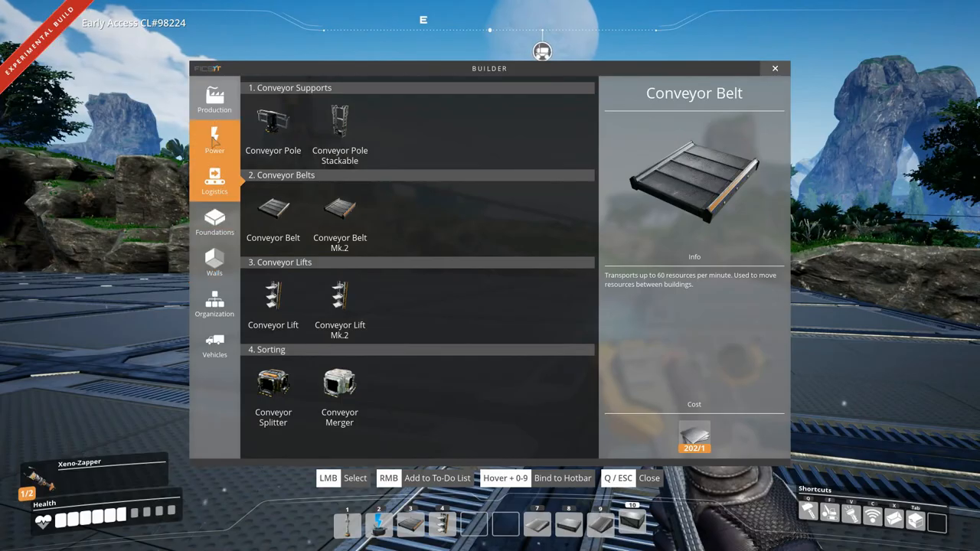
- Select the Truck Station under Vehicles and place it on the foundation floor
left_click(214, 345)
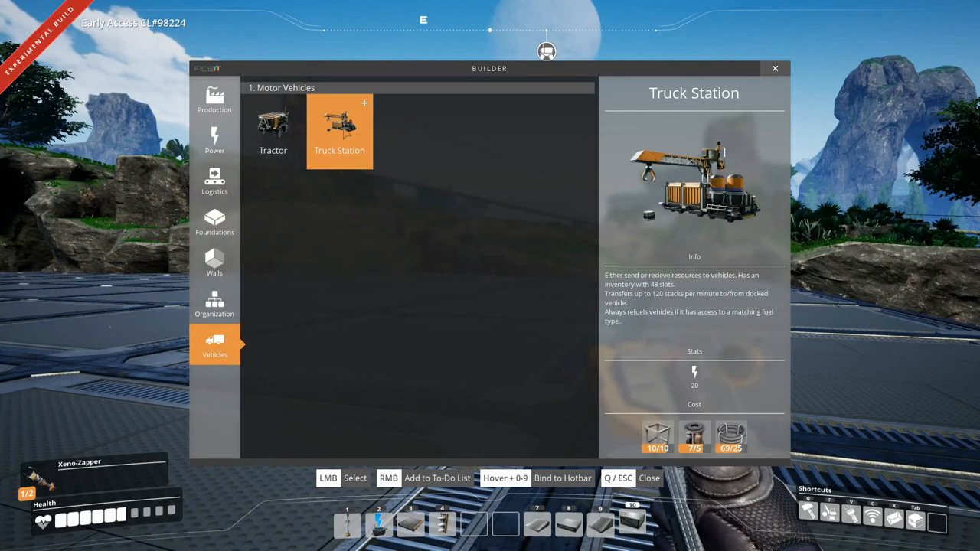
left_click(340, 130)
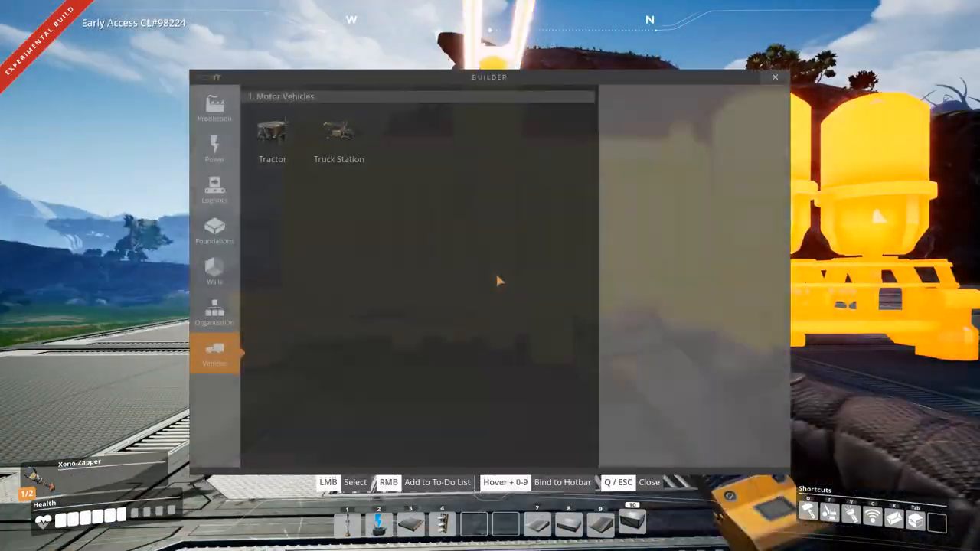
left_click(339, 135)
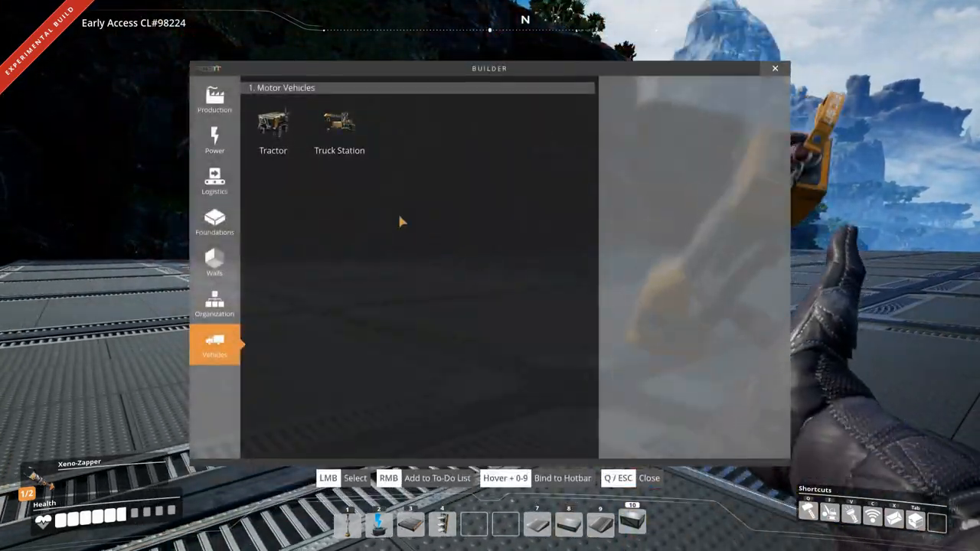
left_click(340, 130)
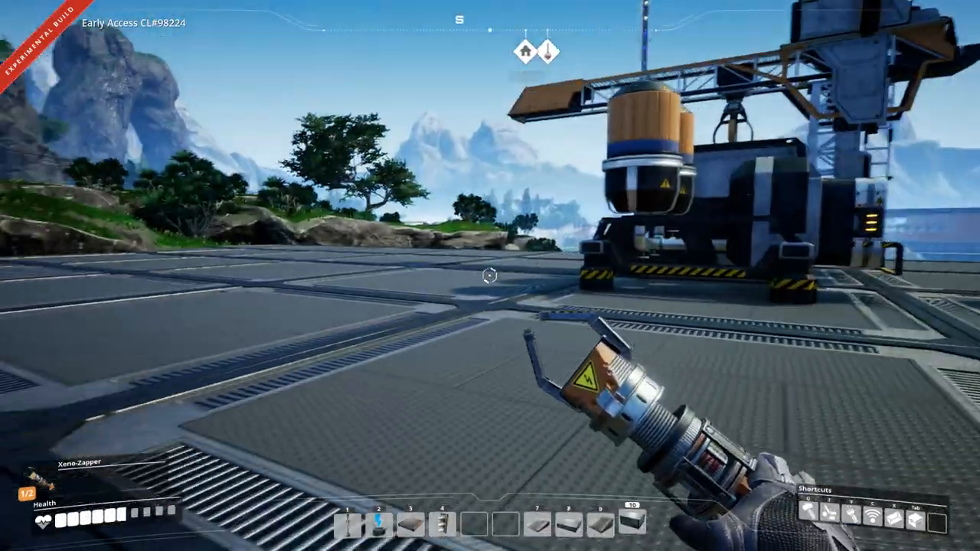
mouse_move(490, 275)
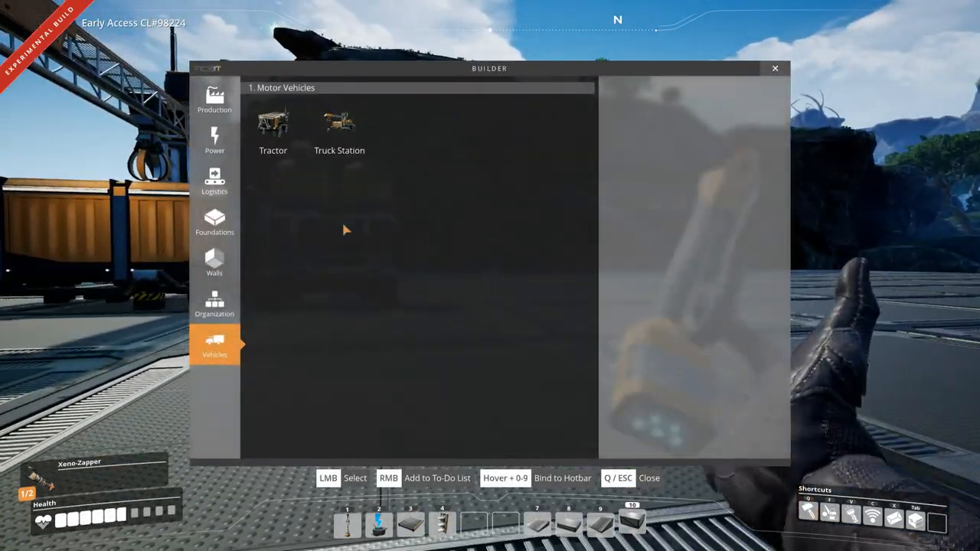
- Select the Wall 8m x 4m piece to stack beneath the upper floor
left_click(215, 262)
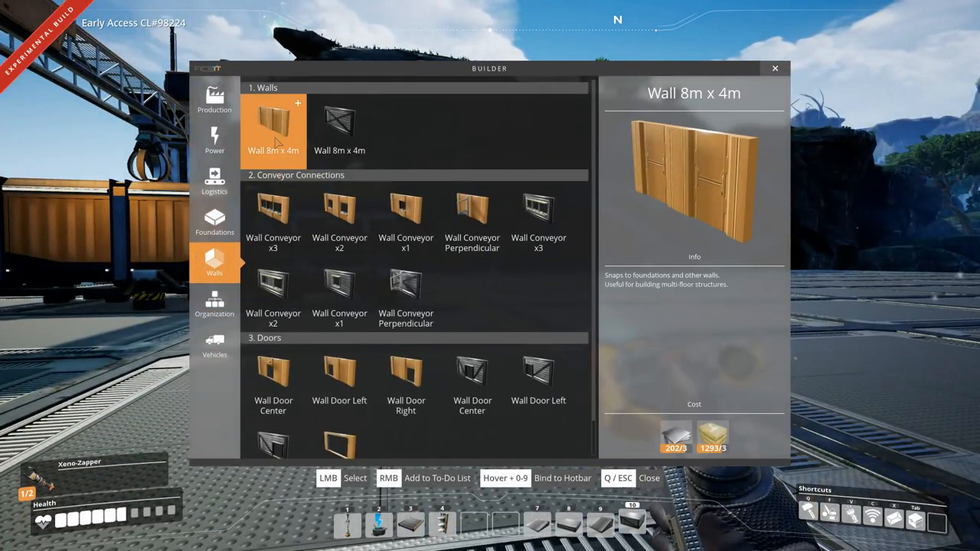
left_click(272, 131)
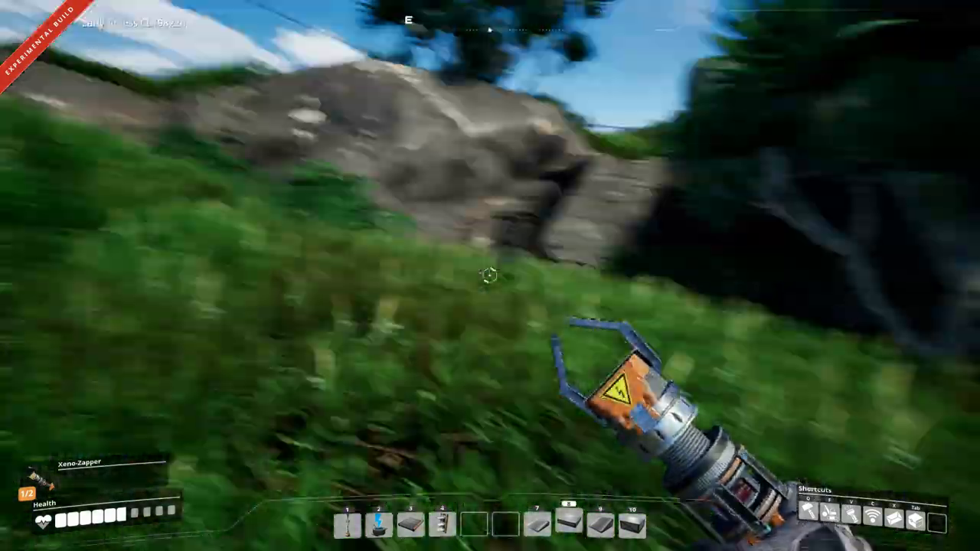
mouse_move(490, 276)
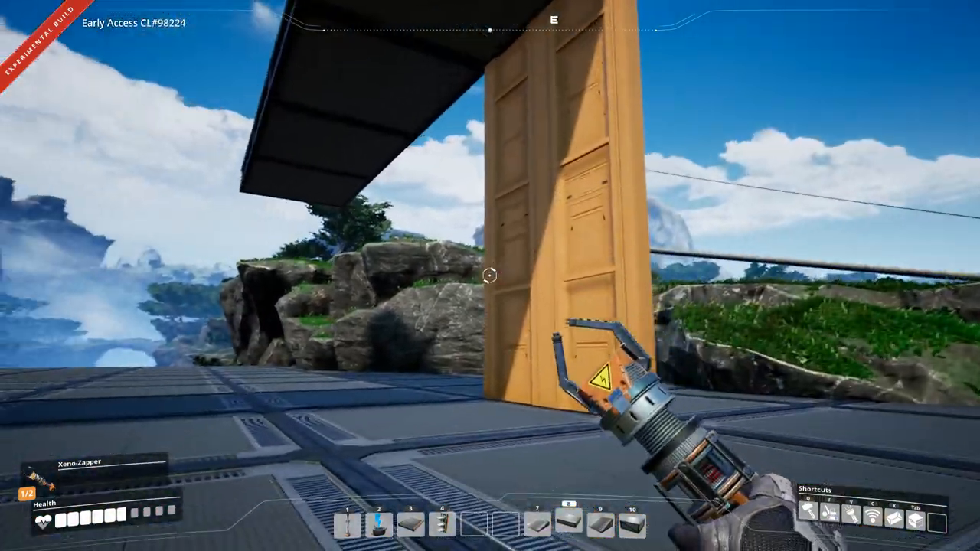
mouse_move(490, 276)
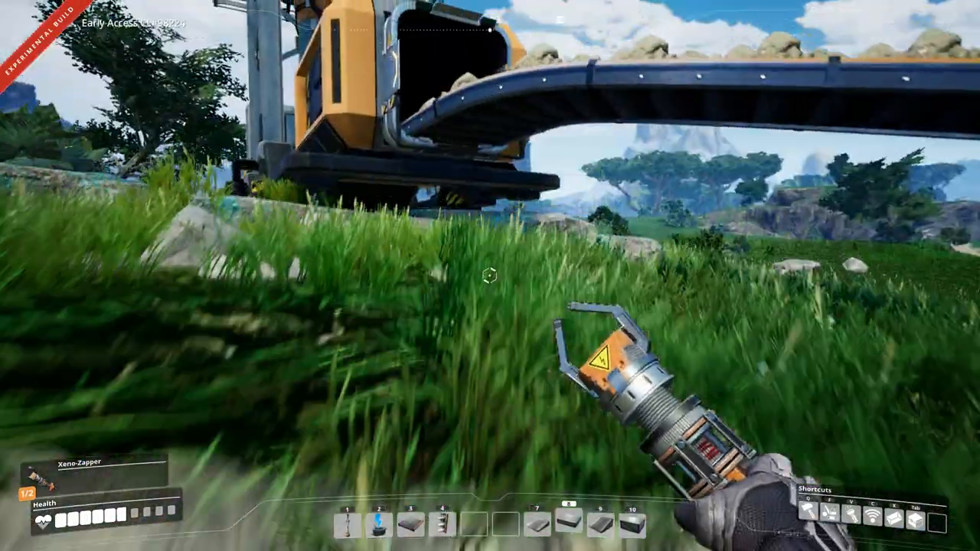
mouse_move(490, 276)
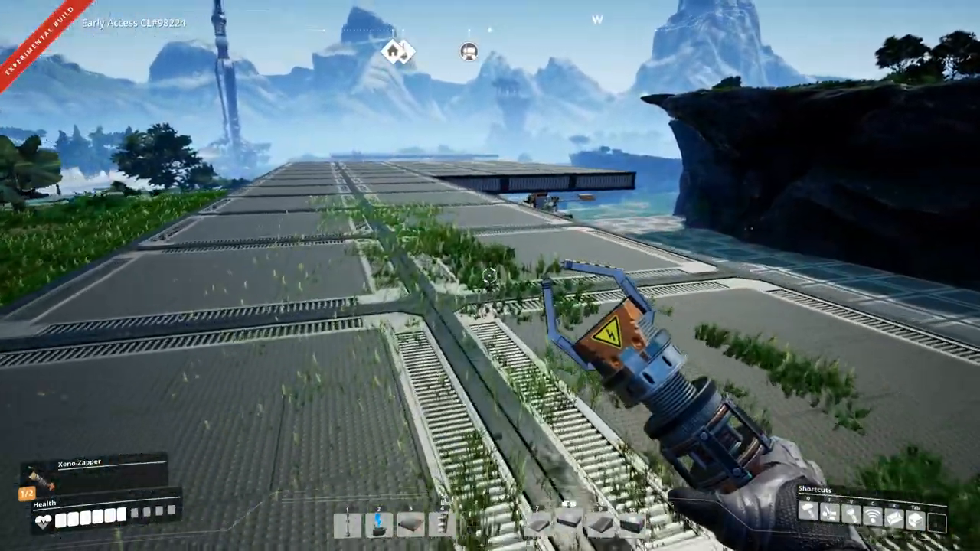
mouse_move(490, 276)
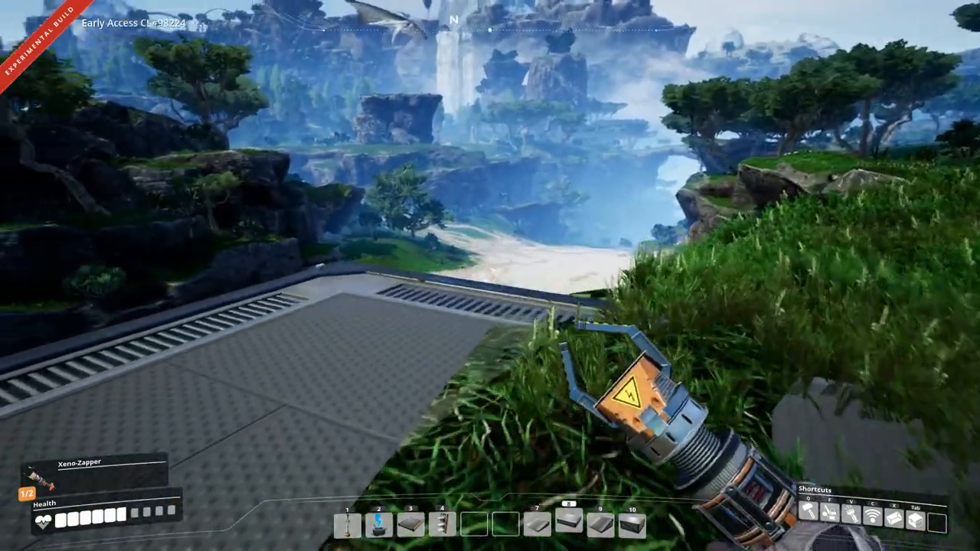
mouse_move(490, 275)
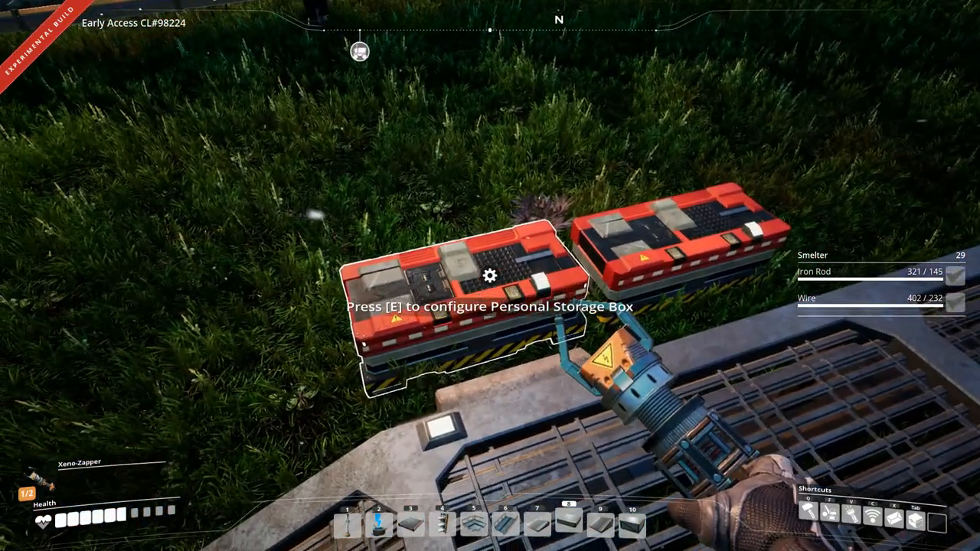
- Acknowledge the finished Caterium Ore analysis and start analysing Quickwire
key("e")
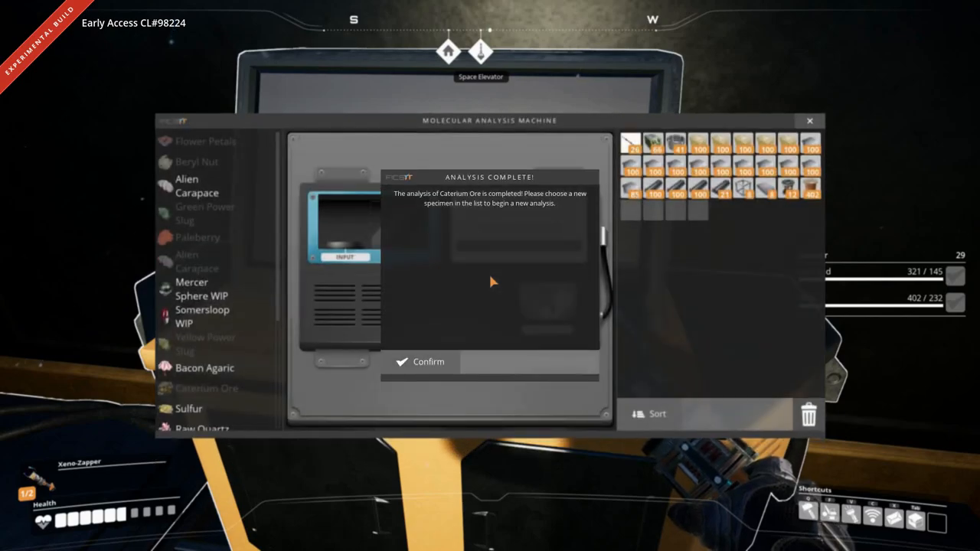
mouse_move(441, 202)
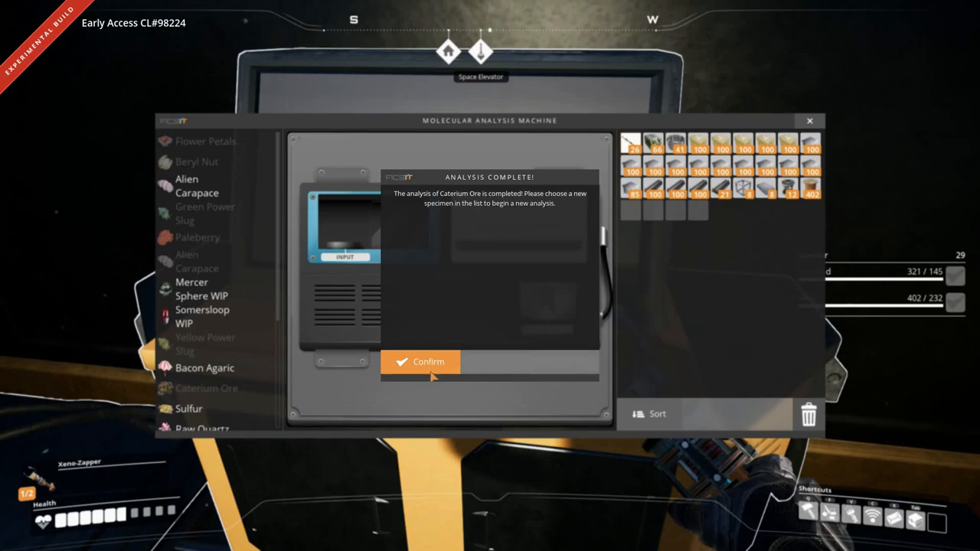
left_click(420, 362)
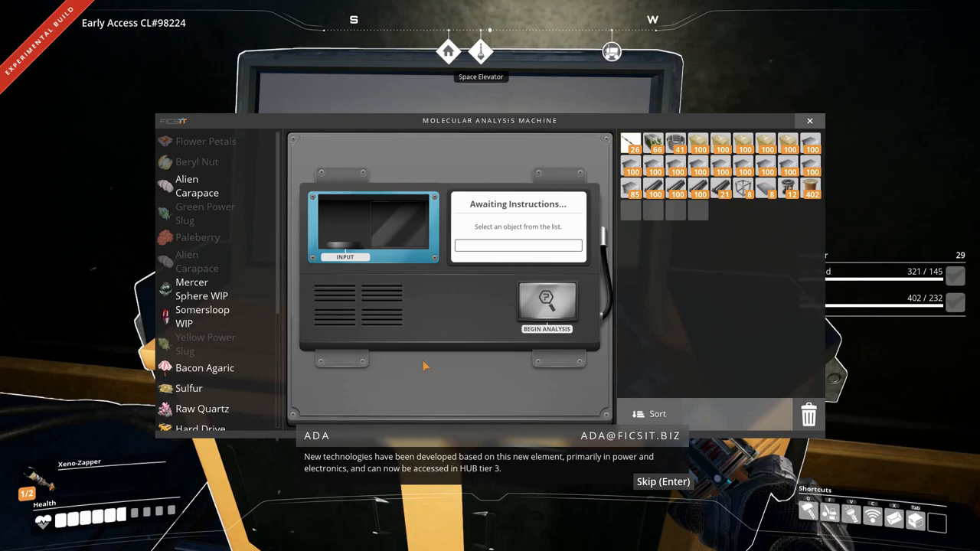
mouse_move(321, 333)
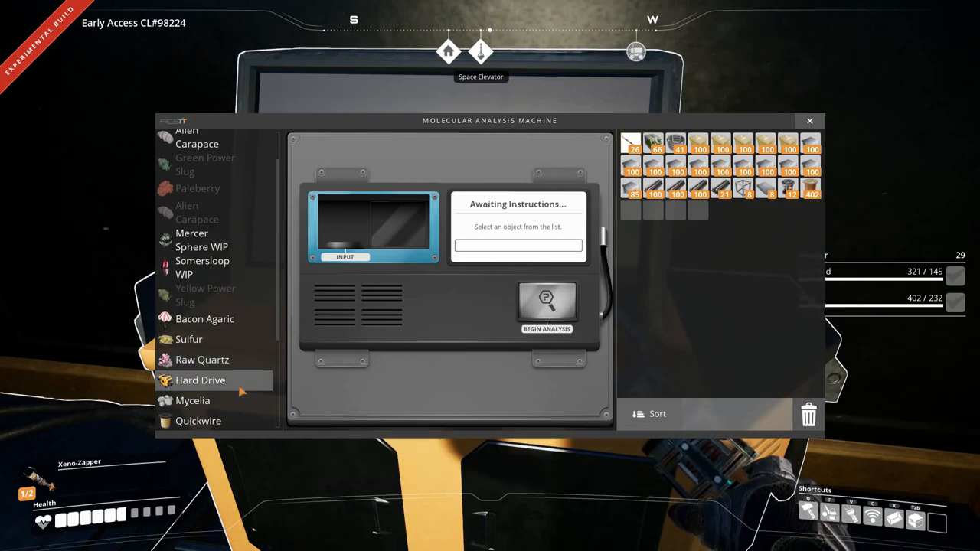
scroll("down", 3)
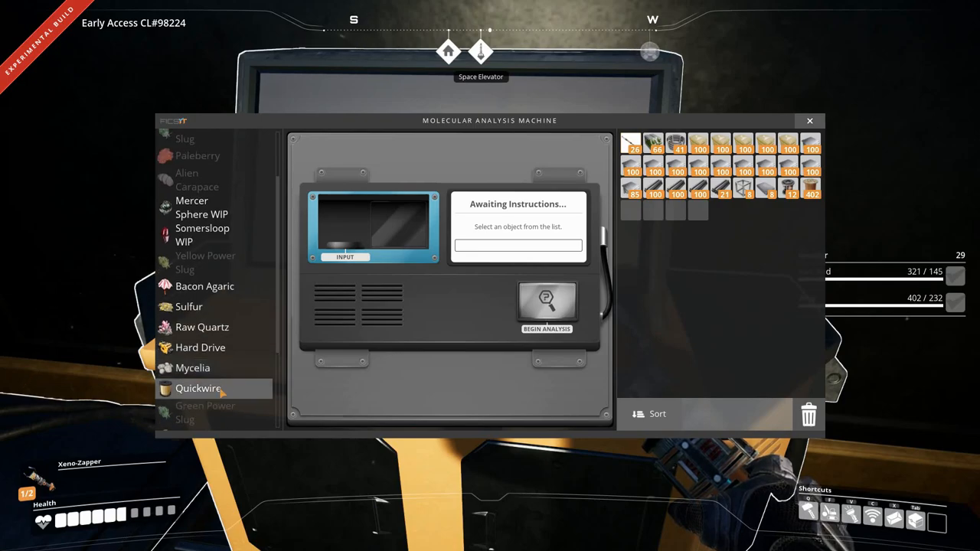
left_click(199, 389)
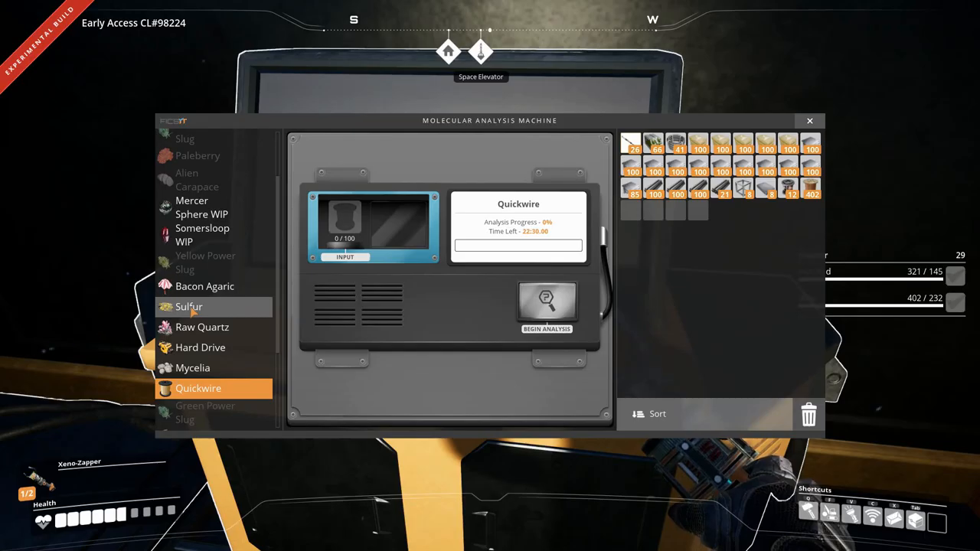
left_click(190, 306)
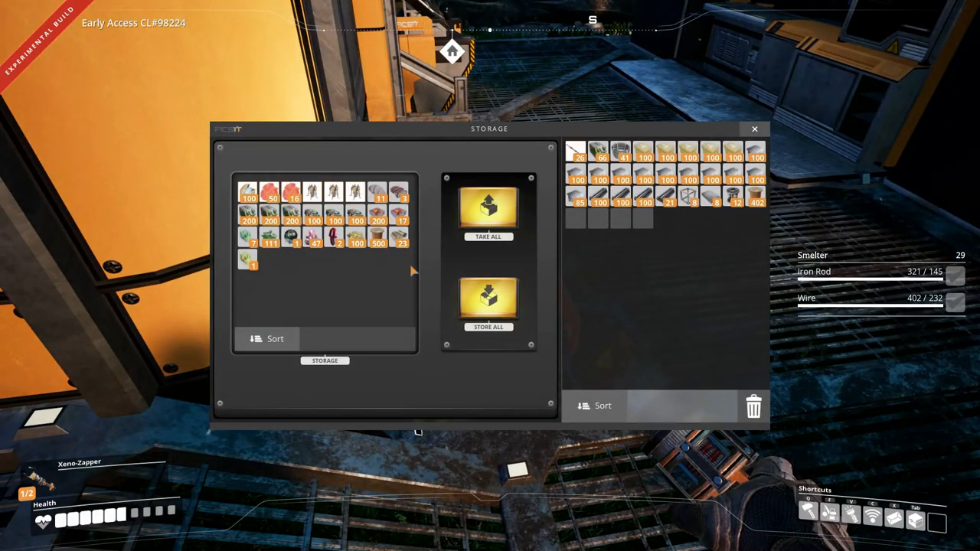
mouse_move(355, 237)
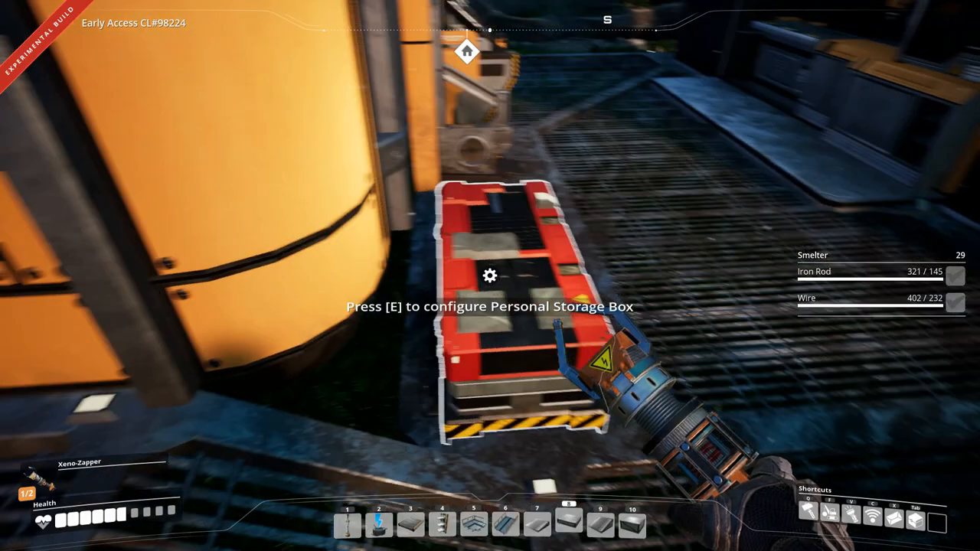
- Begin a Sulfur analysis in the Molecular Analysis Machine
key("e")
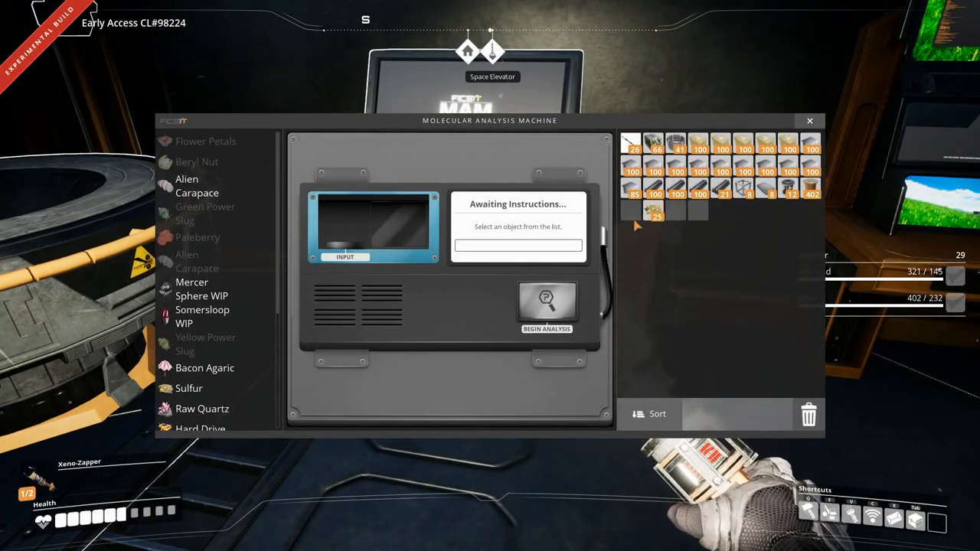
left_click(190, 389)
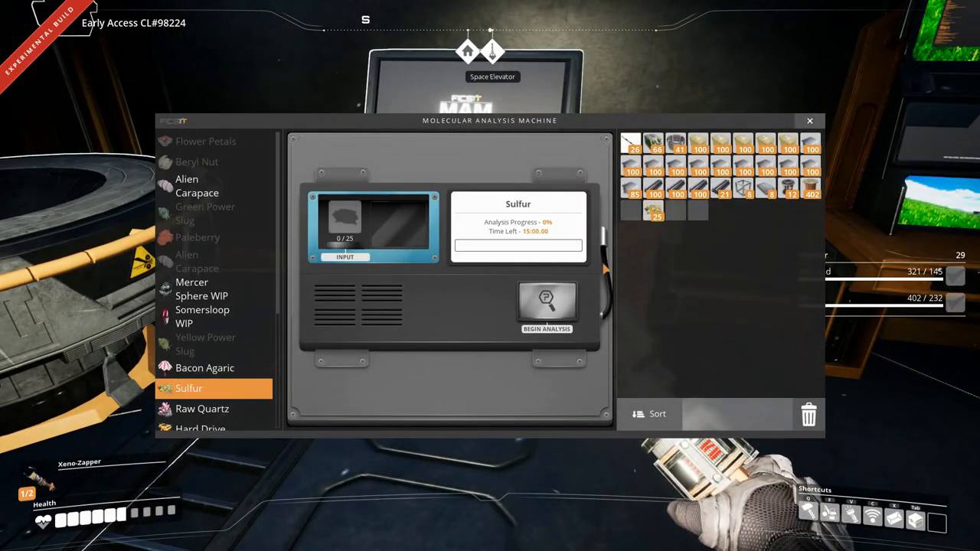
left_click(655, 216)
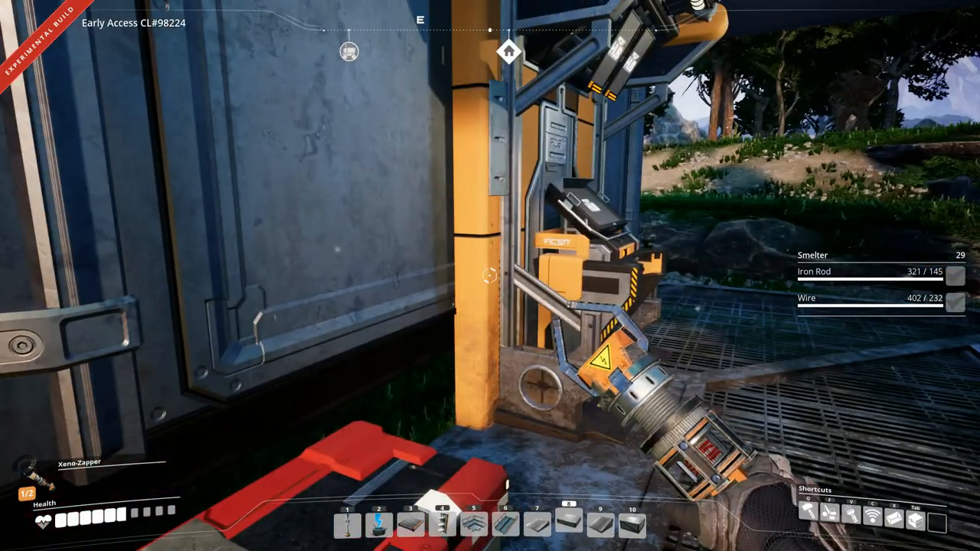
mouse_move(490, 276)
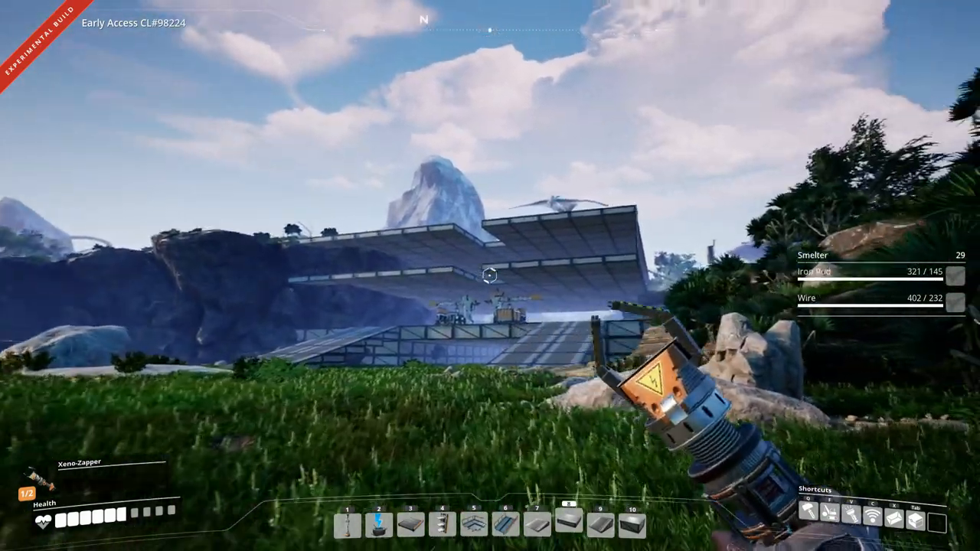
mouse_move(490, 276)
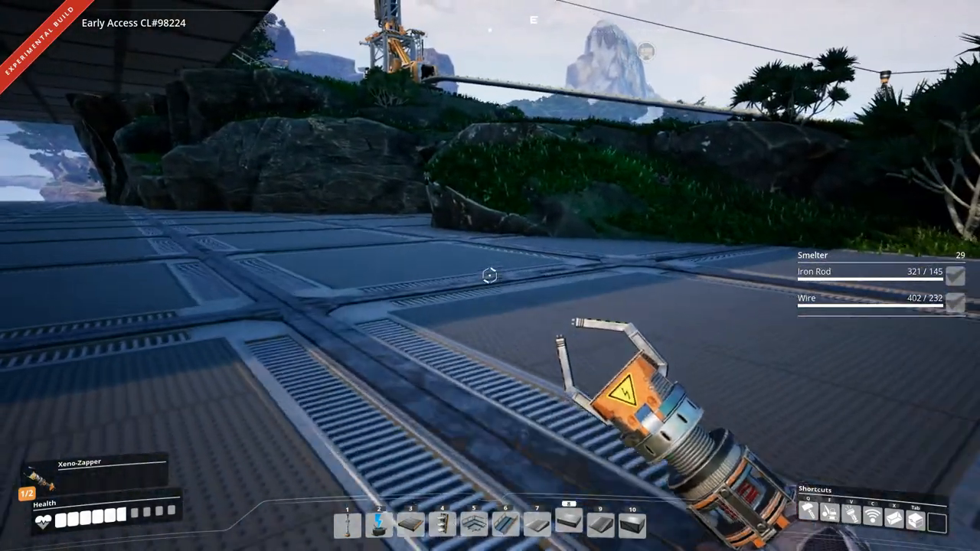
mouse_move(490, 276)
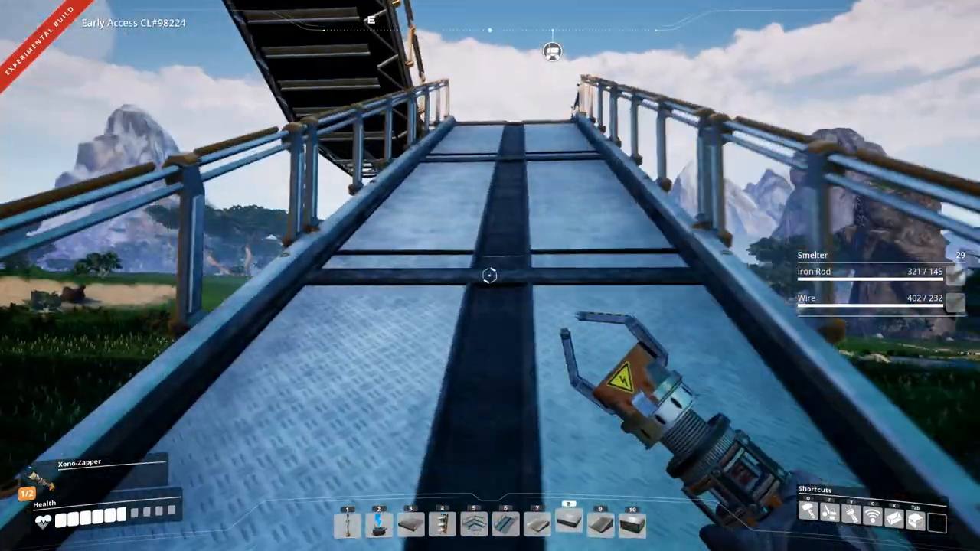
mouse_move(490, 275)
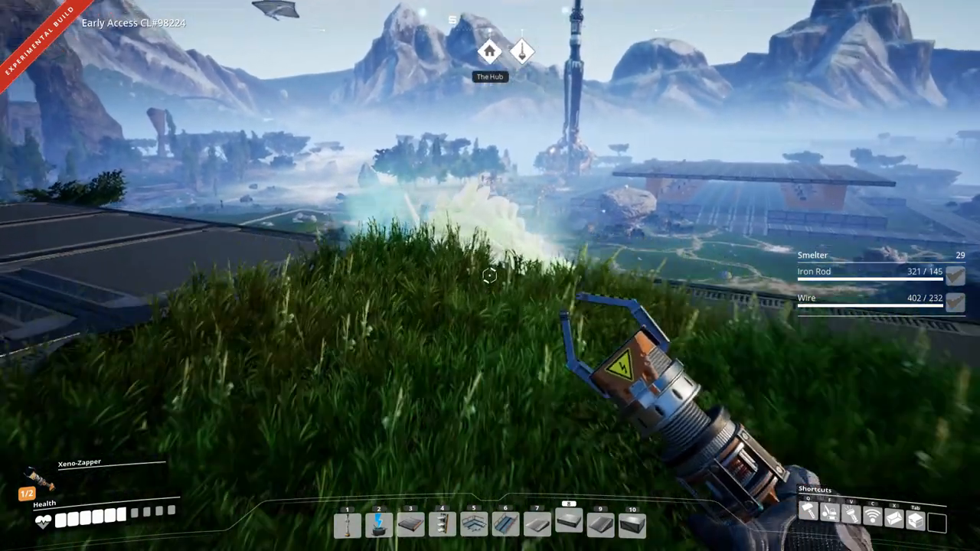
left_click(490, 276)
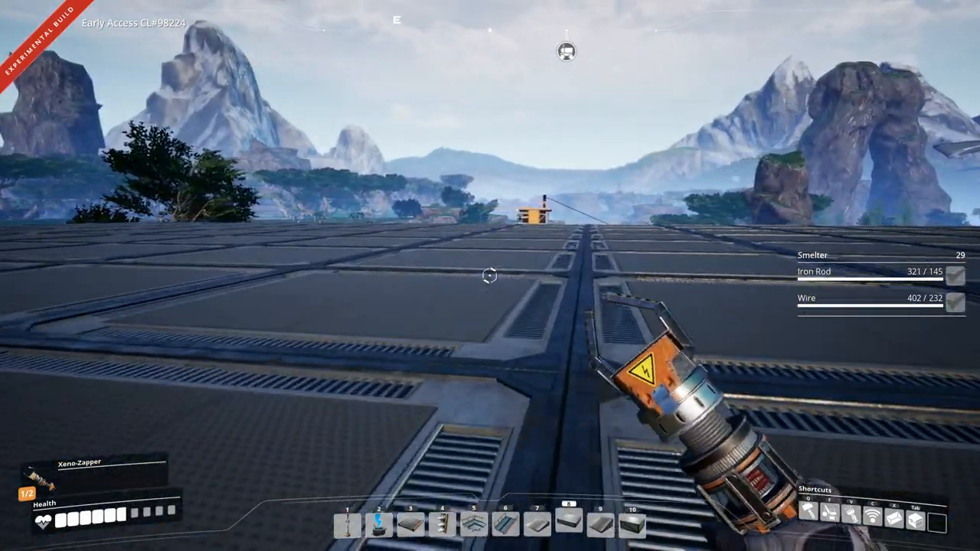
mouse_move(491, 276)
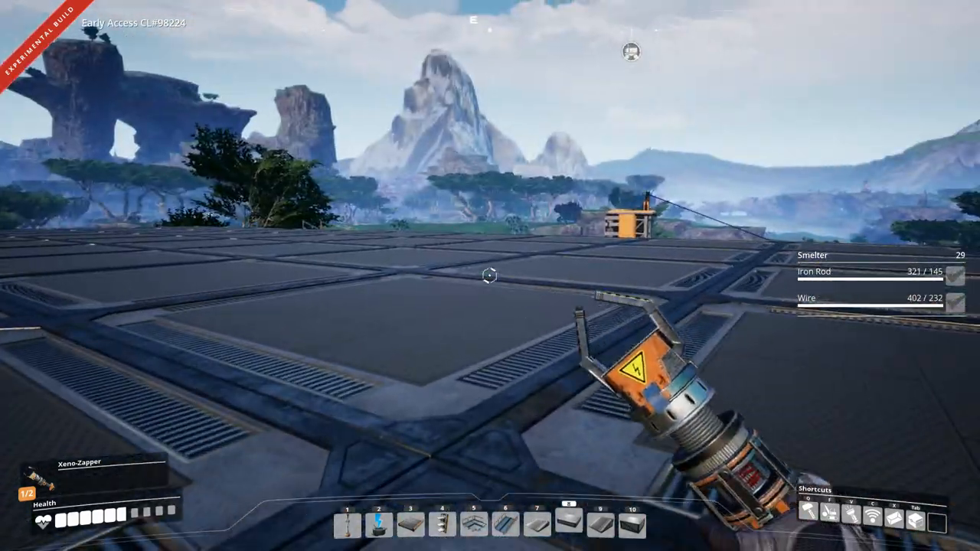
mouse_move(491, 276)
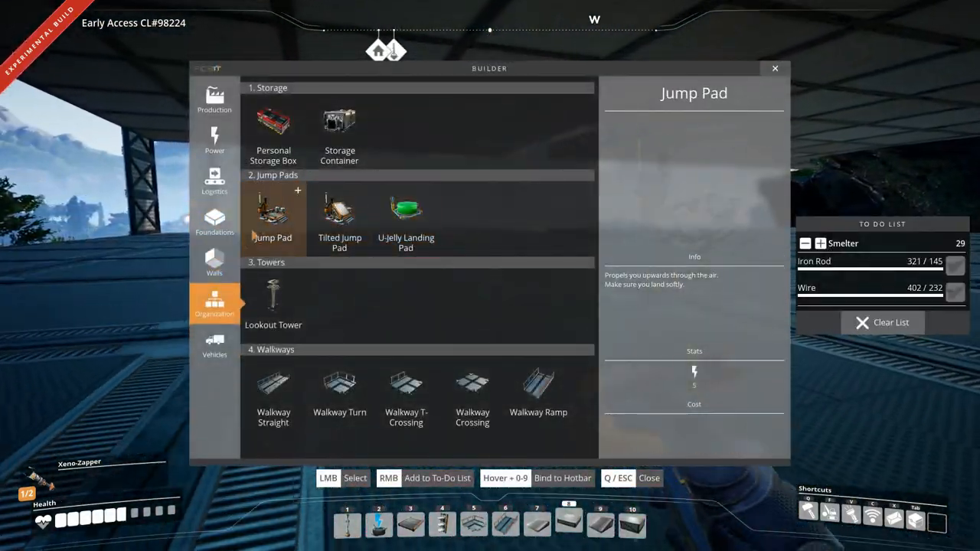
- Select a Storage Container from Organisation to place on the foundation
left_click(340, 125)
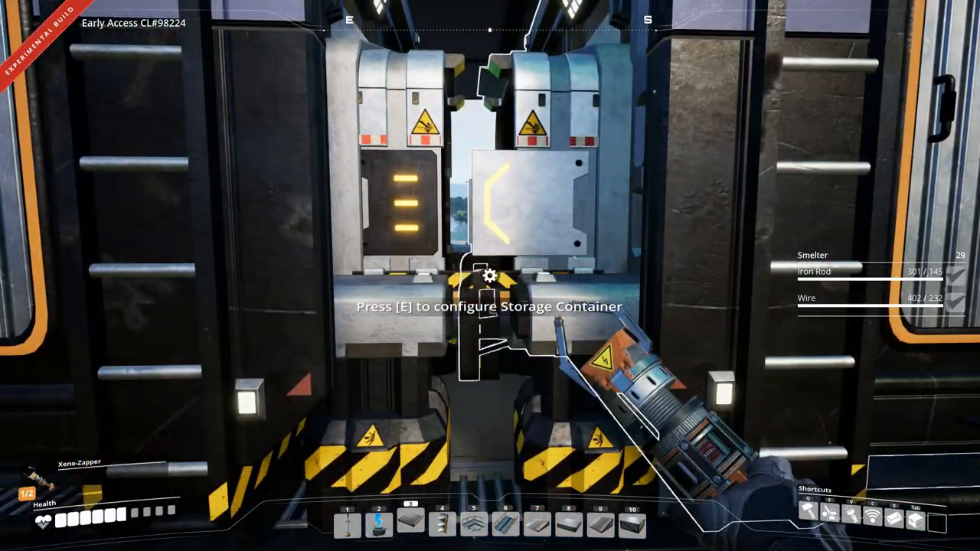
mouse_move(490, 275)
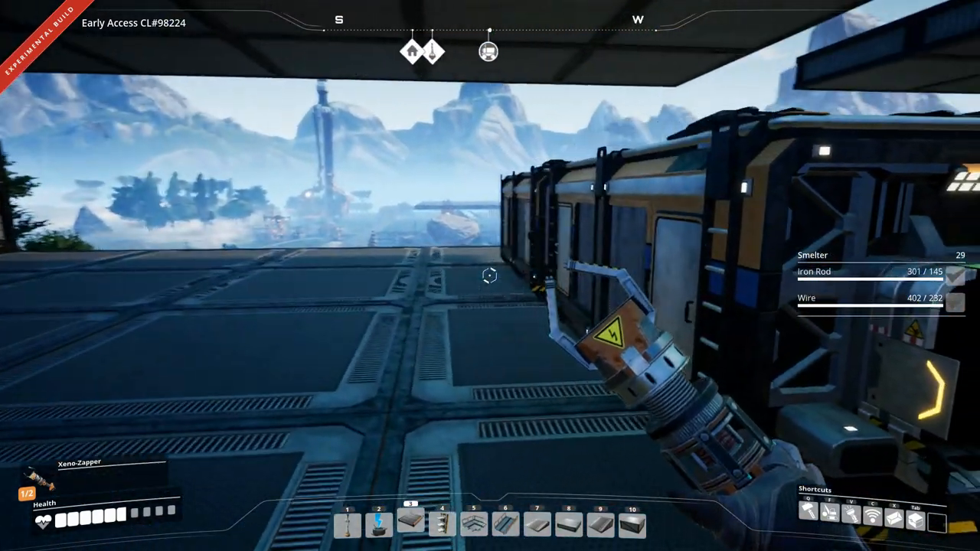
mouse_move(490, 276)
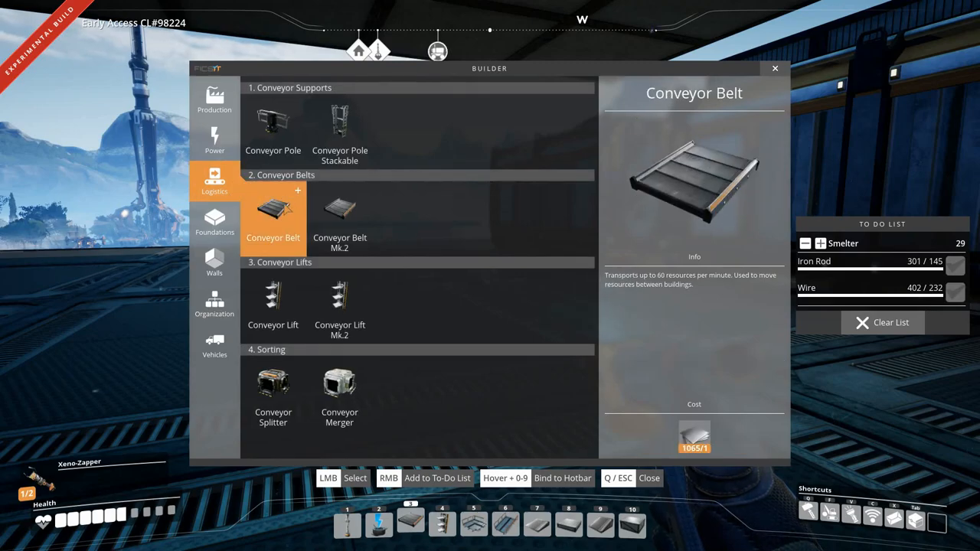
- Select Conveyor Pole Stackable from the Logistics buildables
left_click(273, 299)
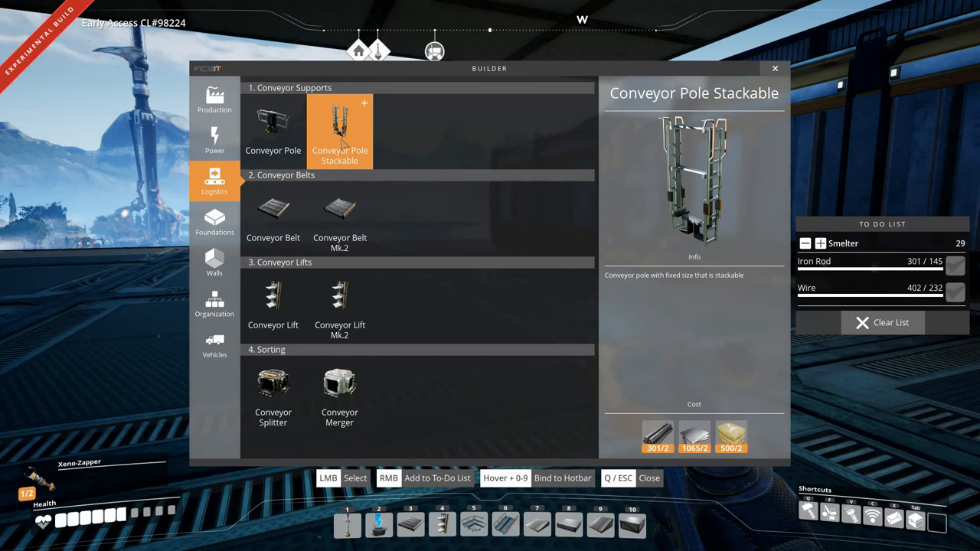
left_click(272, 126)
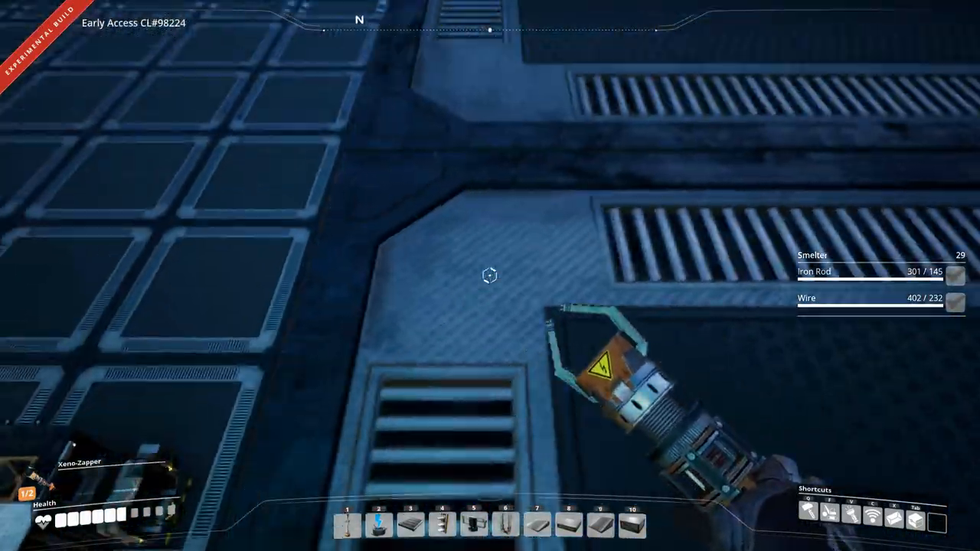
mouse_move(491, 275)
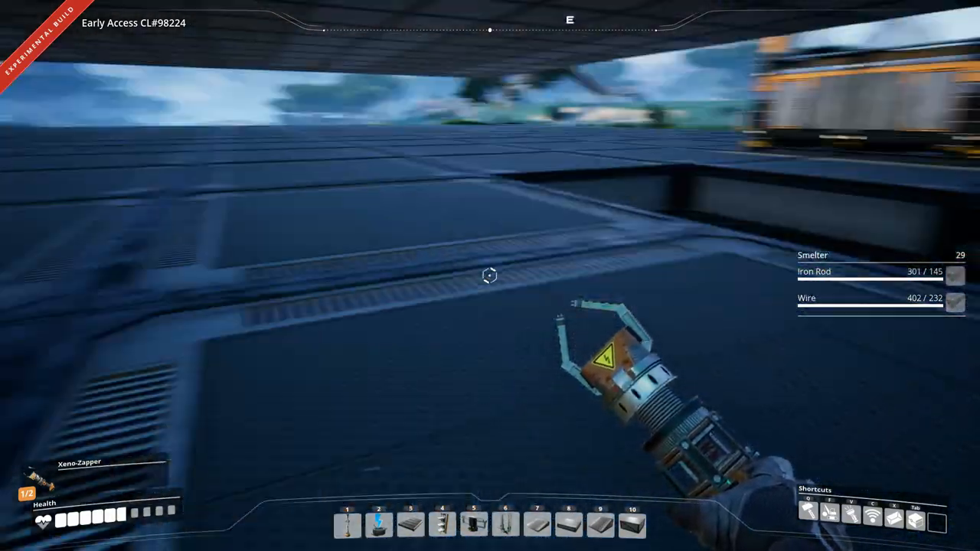
mouse_move(490, 276)
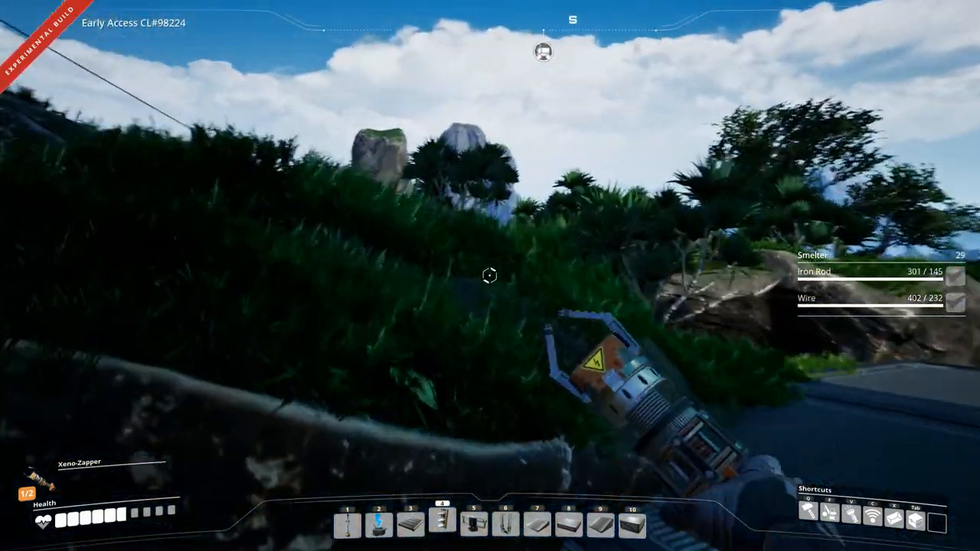
mouse_move(490, 276)
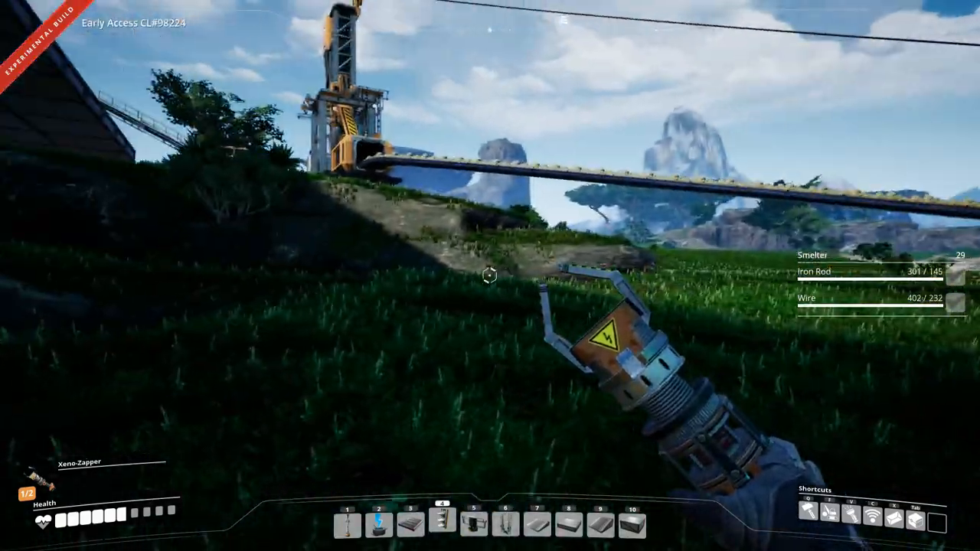
mouse_move(490, 276)
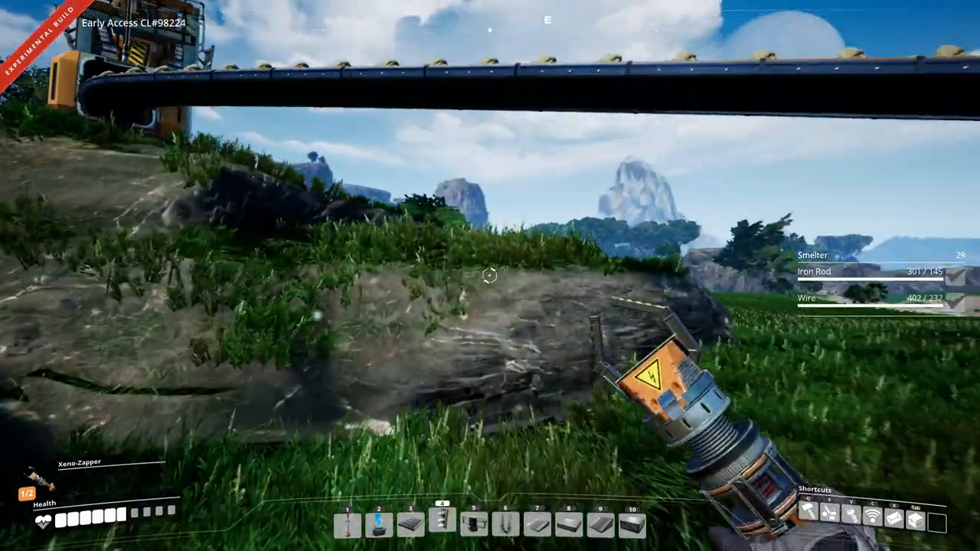
mouse_move(490, 276)
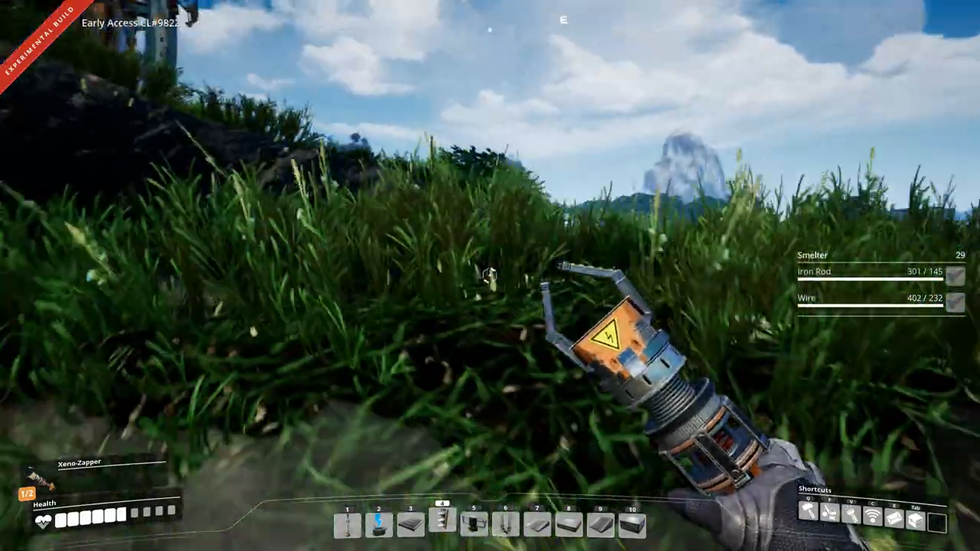
mouse_move(490, 275)
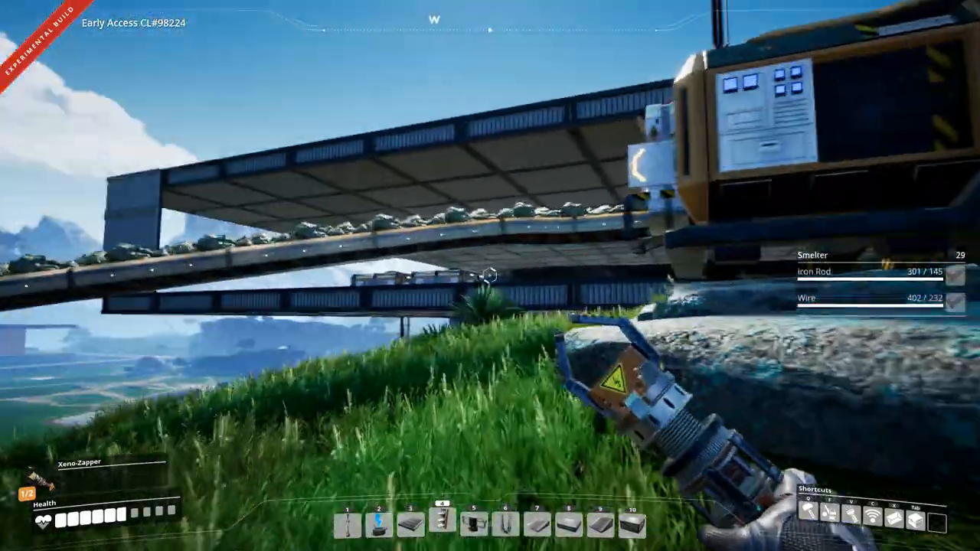
mouse_move(490, 276)
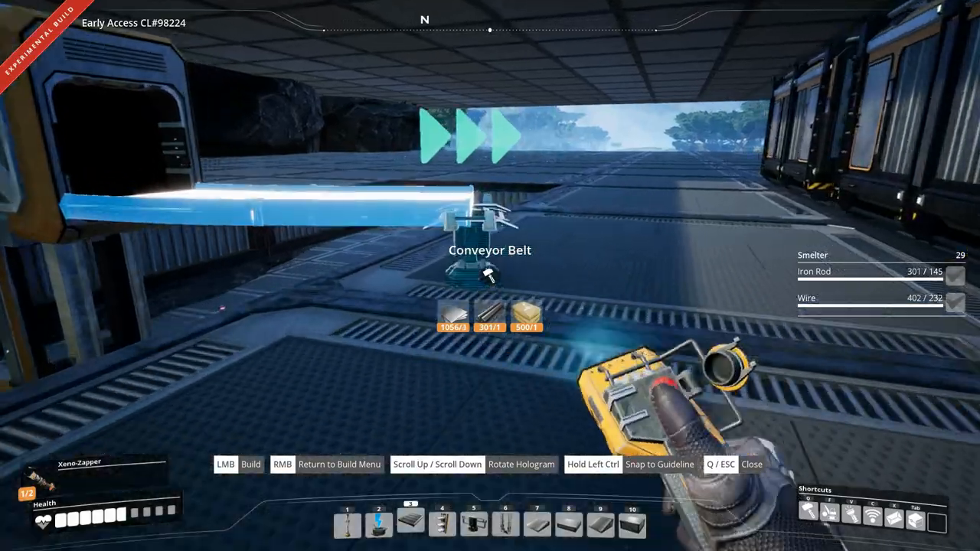
- Place a conveyor belt segment on the lower floor
left_click(490, 275)
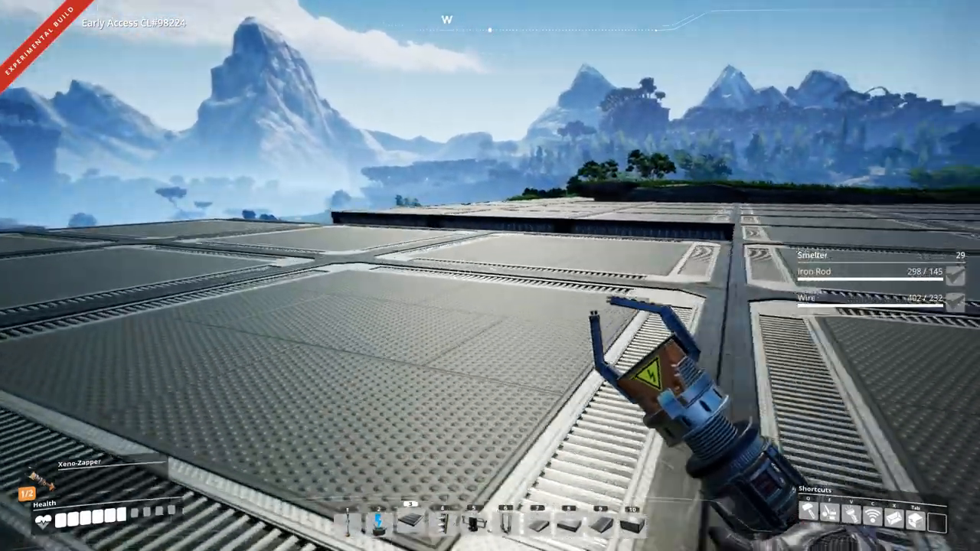
mouse_move(490, 276)
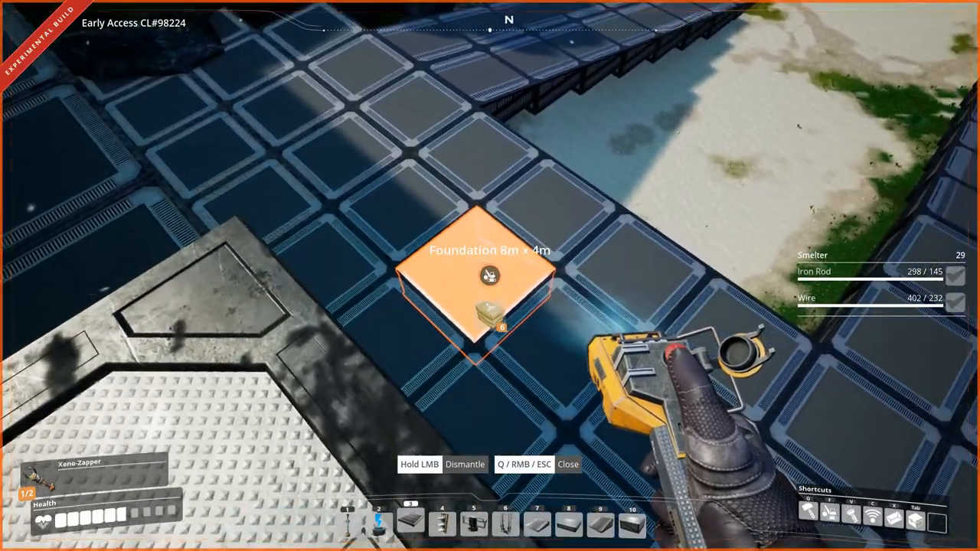
mouse_move(490, 276)
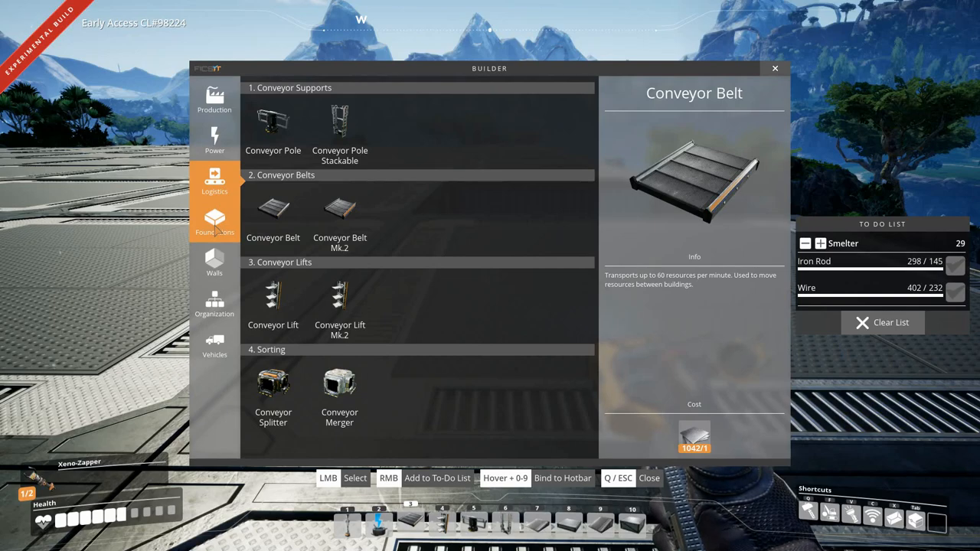
- Browse the production buildings before heading to the smelter
left_click(215, 98)
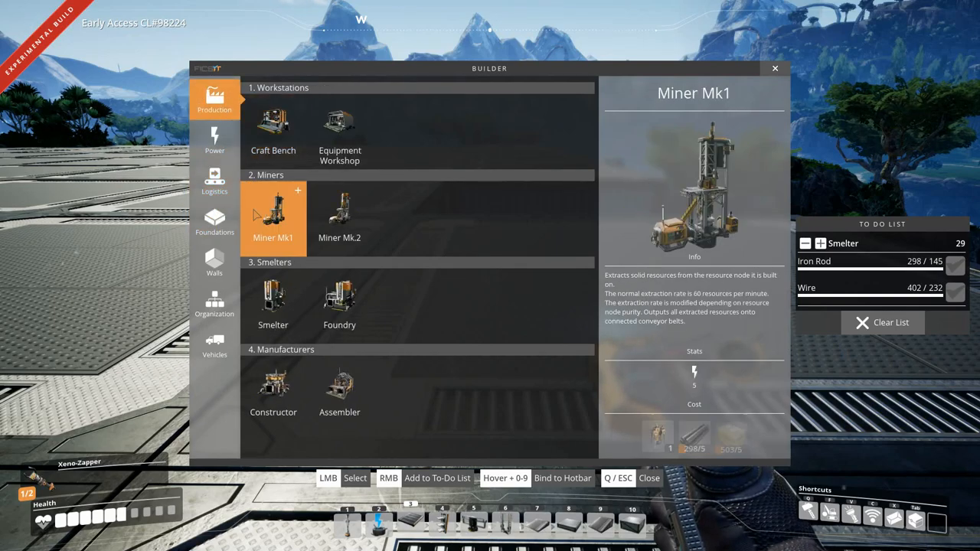
left_click(272, 303)
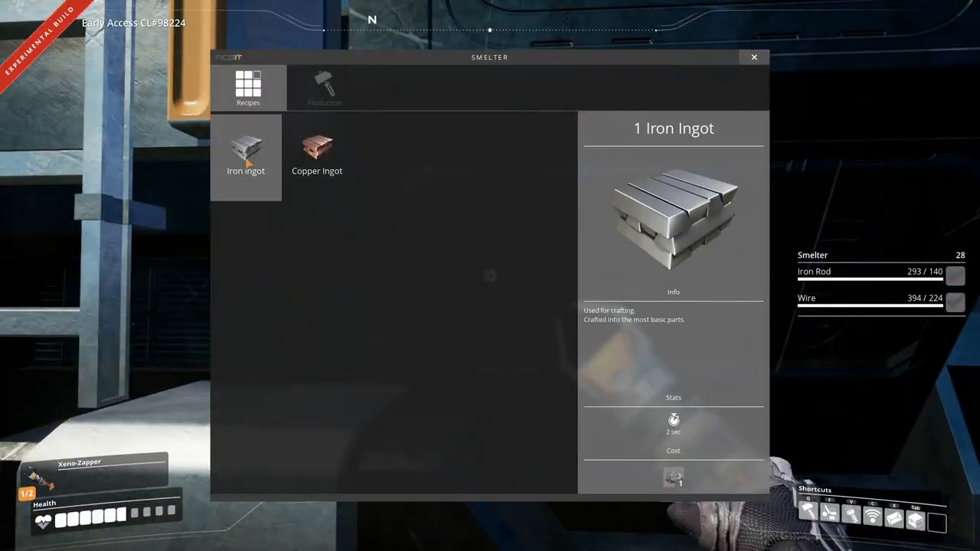
- Choose Iron Ingot as the smelter's recipe
left_click(324, 86)
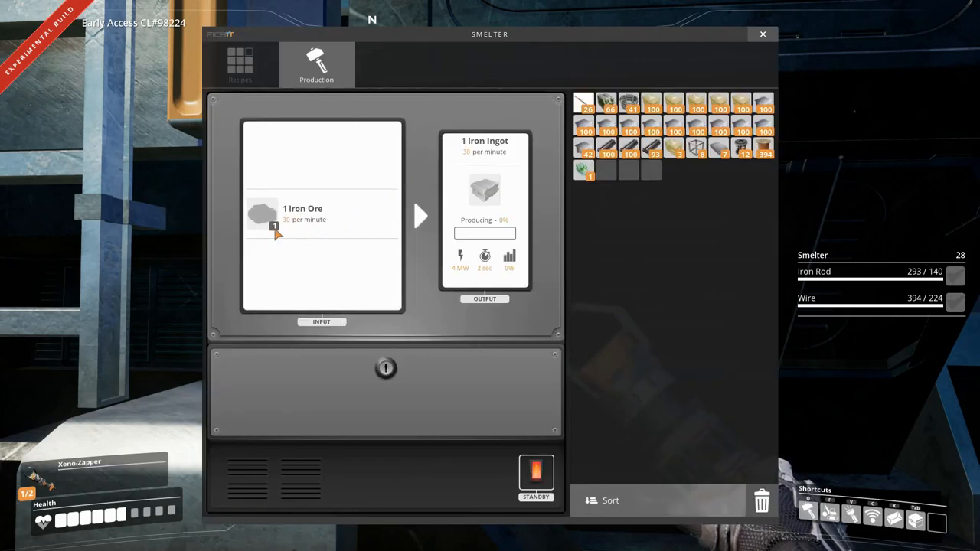
mouse_move(298, 224)
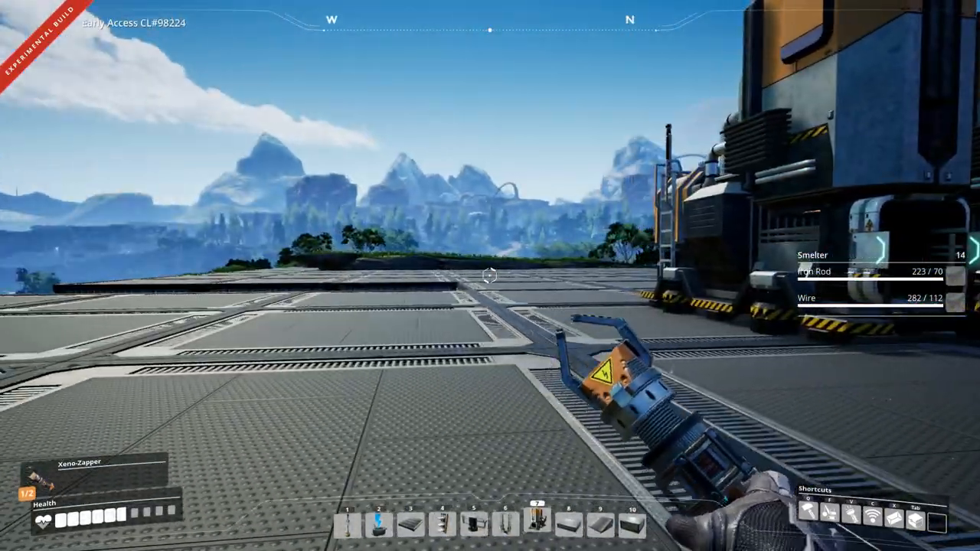
mouse_move(490, 276)
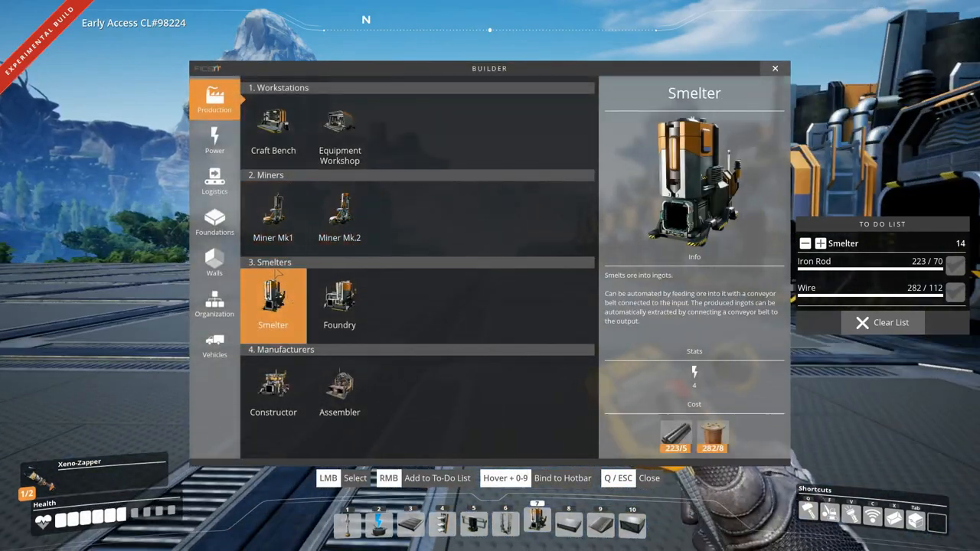
- Select the Conveyor Splitter from Logistics and start building it
left_click(214, 181)
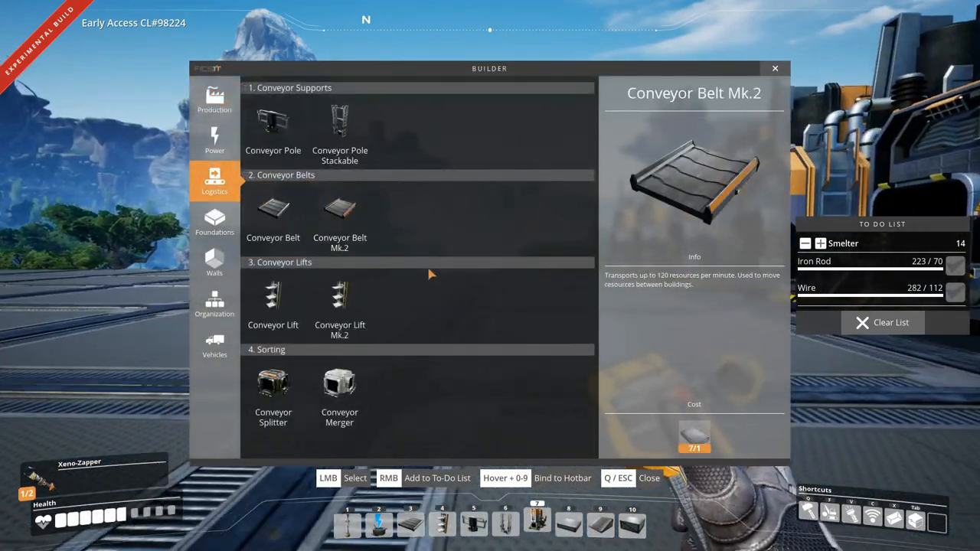
left_click(273, 391)
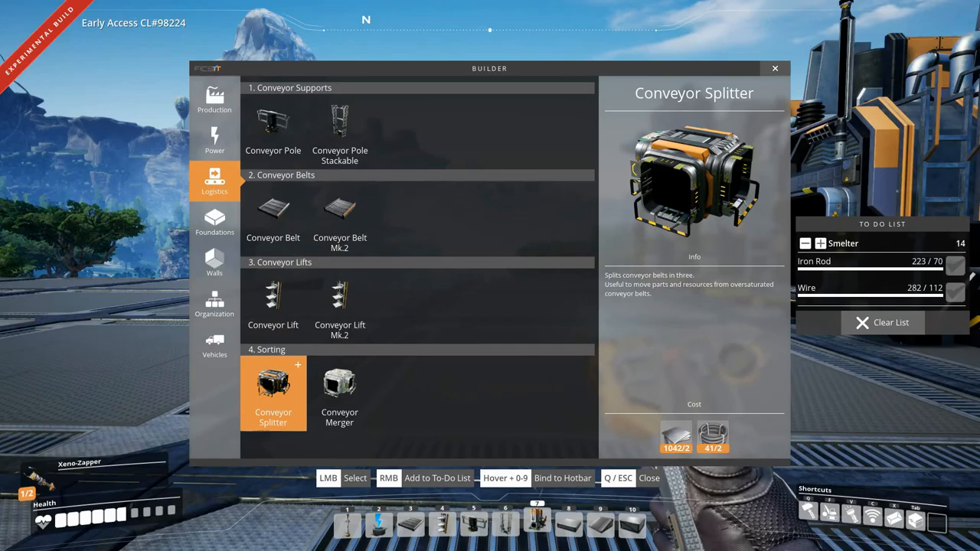
left_click(340, 386)
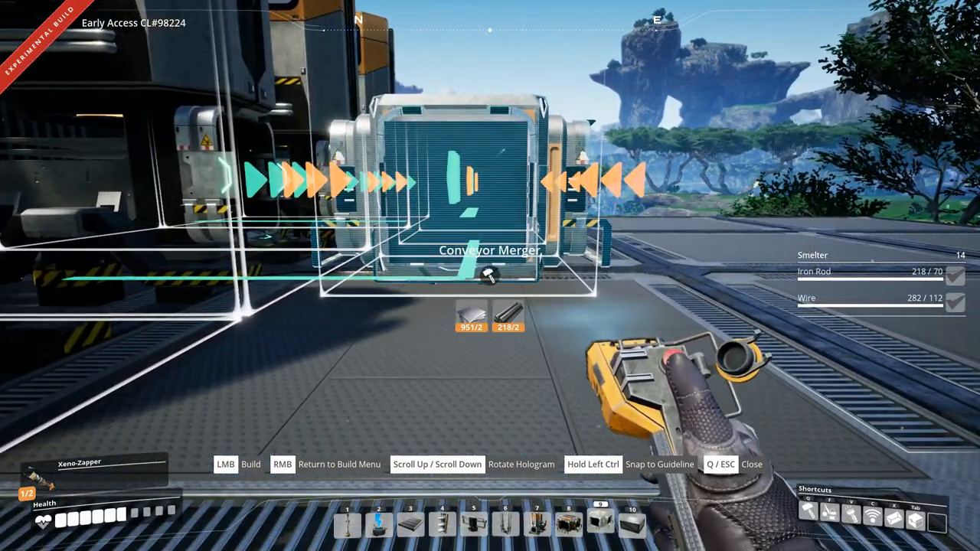
- Place the Conveyor Merger on the foundation beside the smelter row
left_click(490, 276)
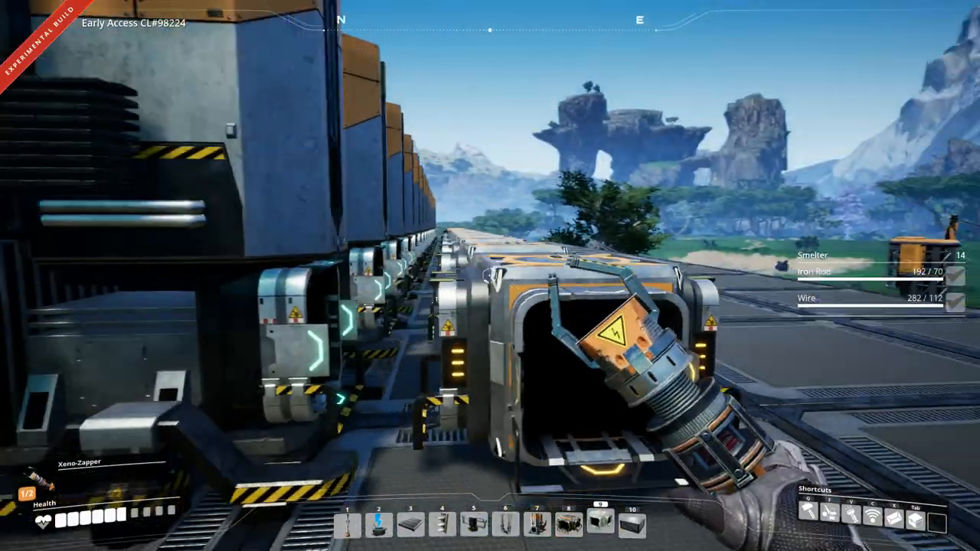
mouse_move(490, 276)
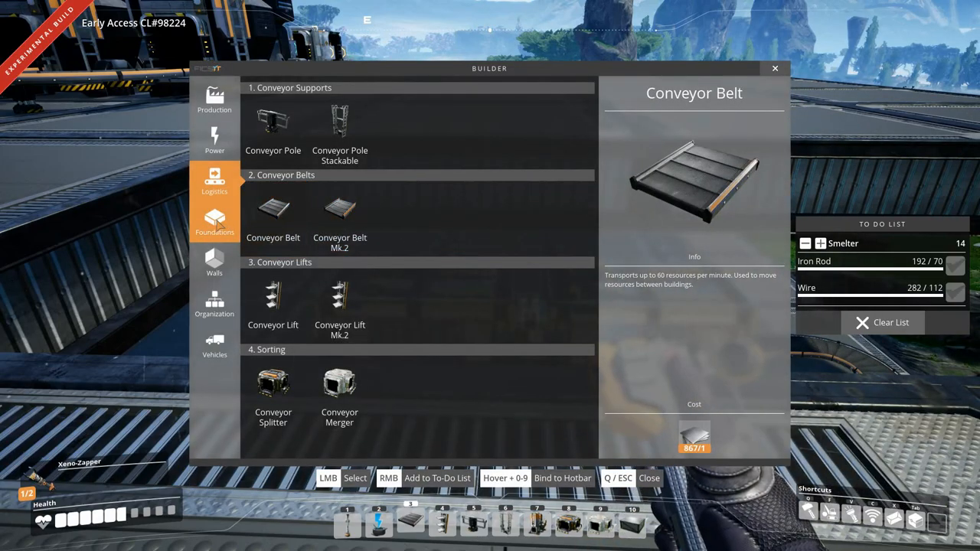
mouse_move(214, 141)
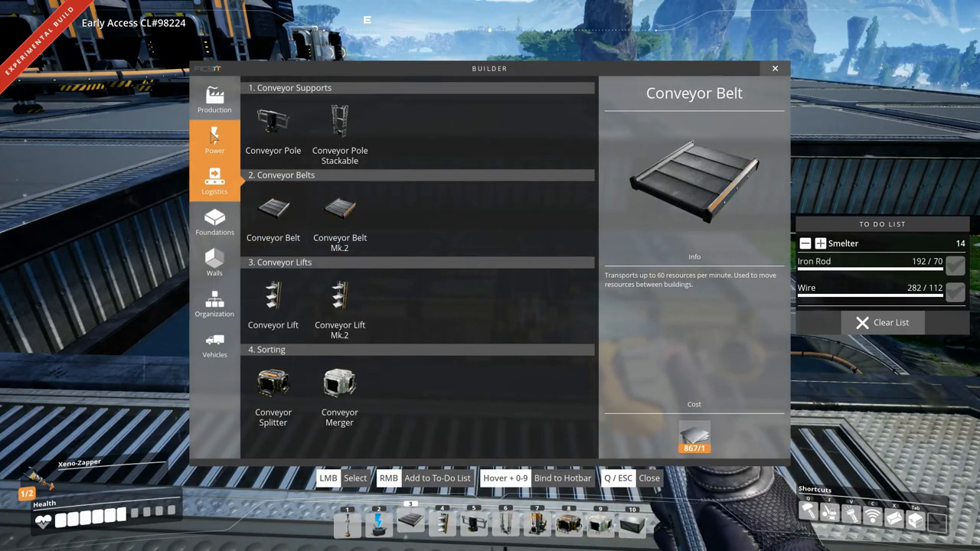
mouse_move(215, 263)
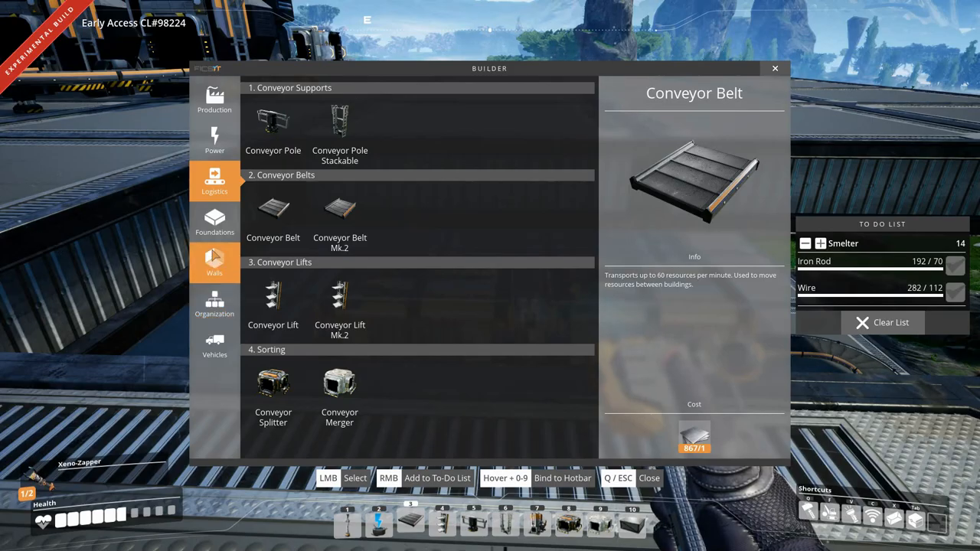
- Choose Wall Conveyor x2 from the Walls category of the build menu
left_click(215, 262)
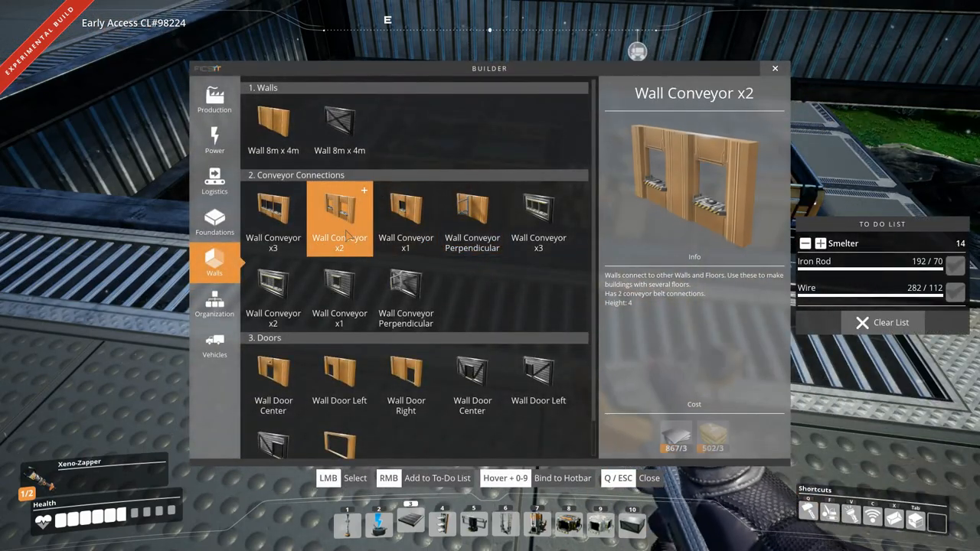
left_click(340, 217)
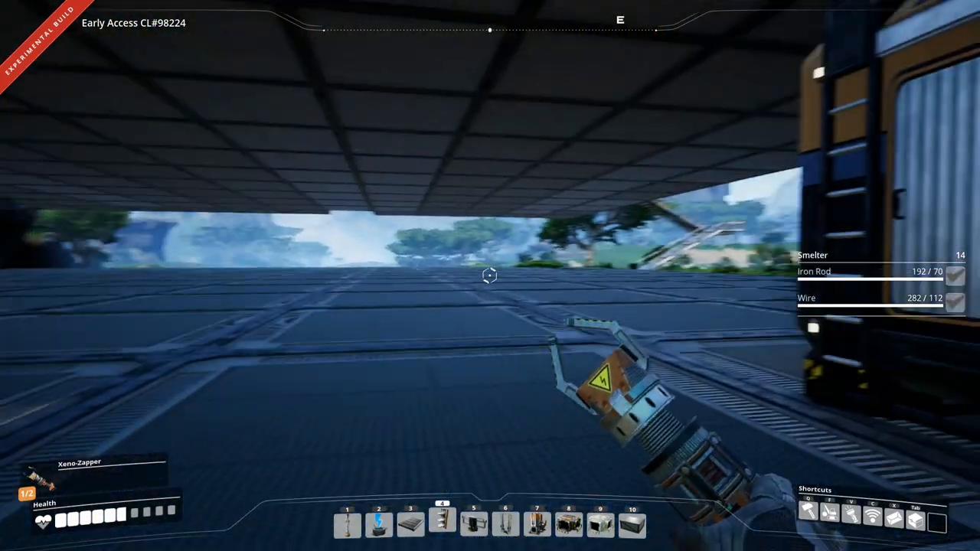
mouse_move(490, 276)
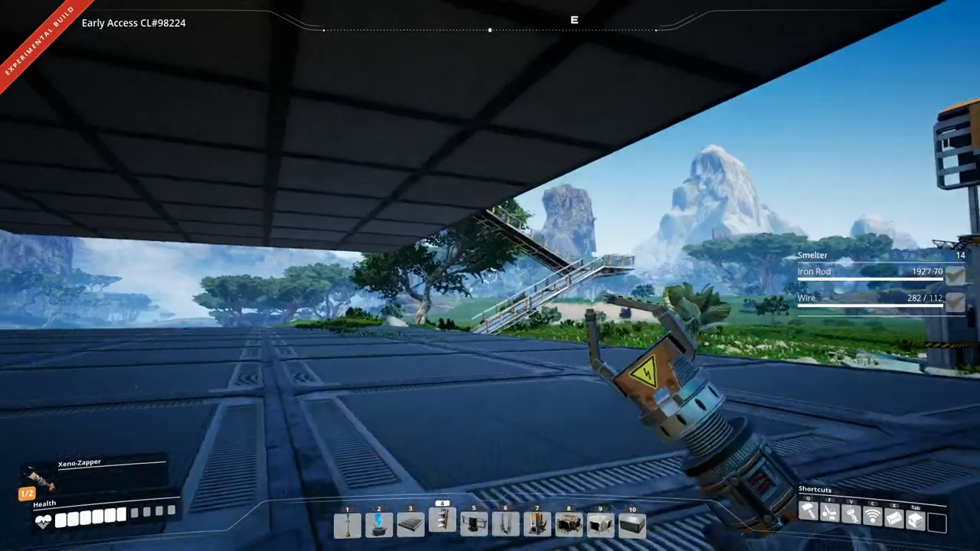
mouse_move(491, 276)
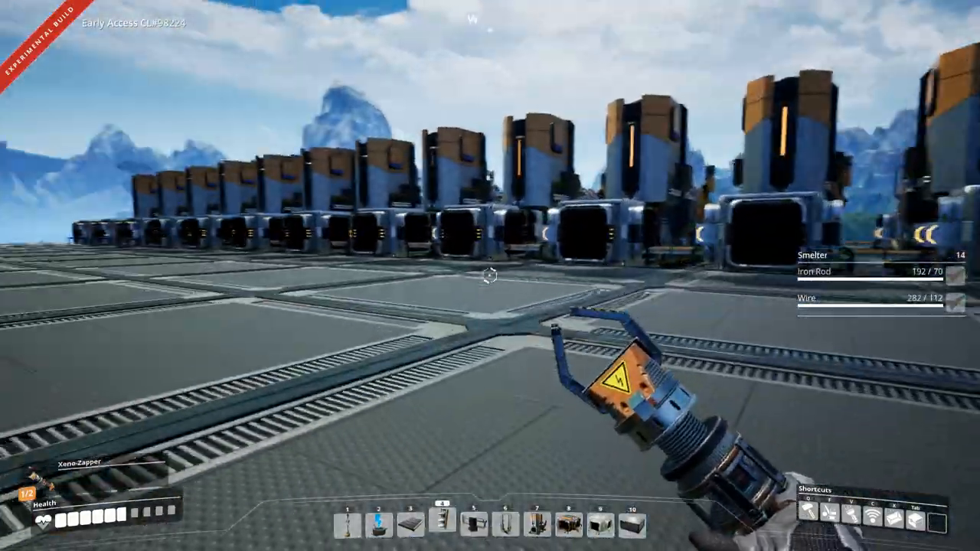
mouse_move(490, 275)
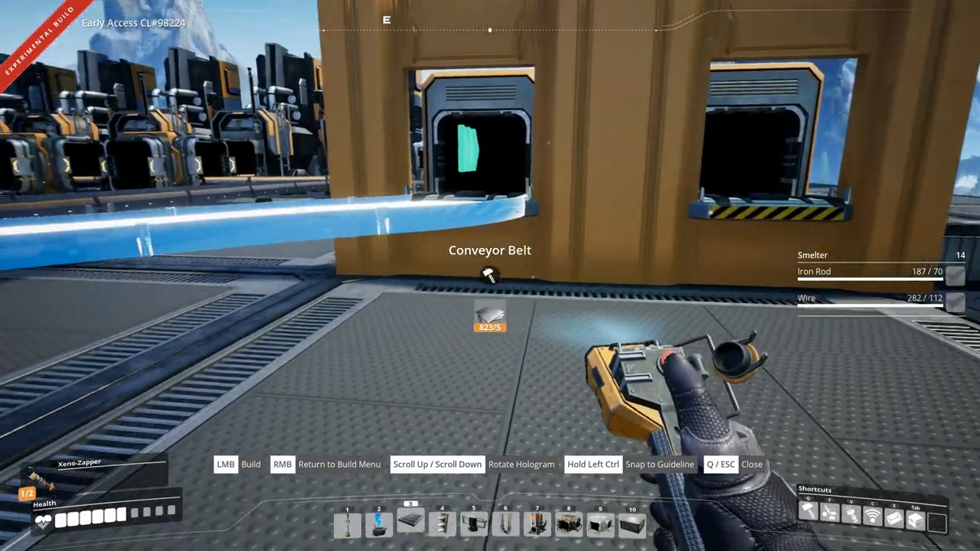
- Build the conveyor belt into the two-opening wall's conveyor port
left_click(490, 276)
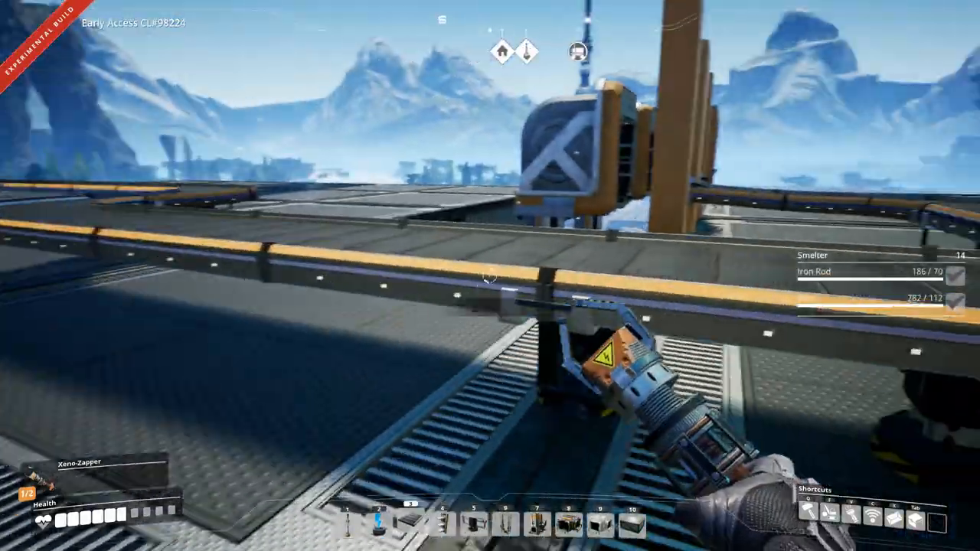
mouse_move(490, 275)
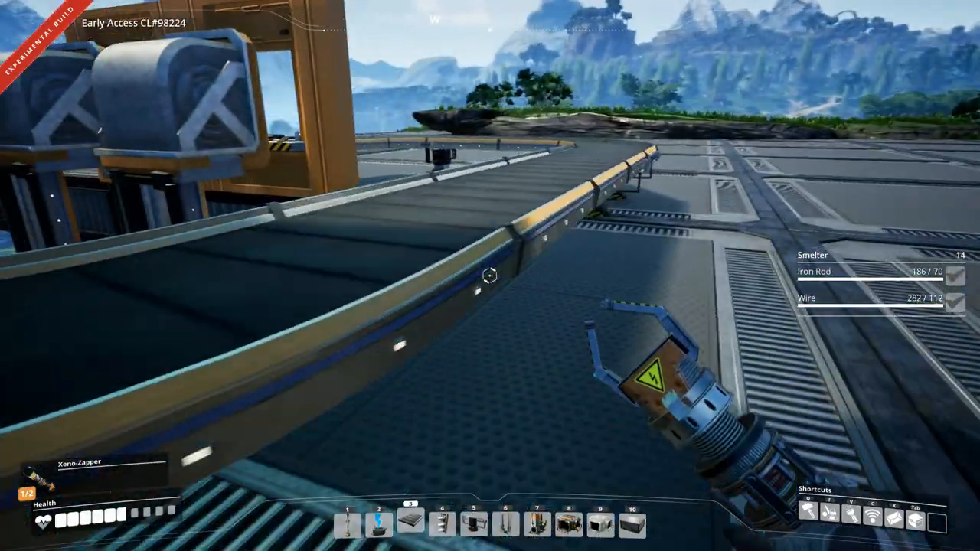
mouse_move(490, 276)
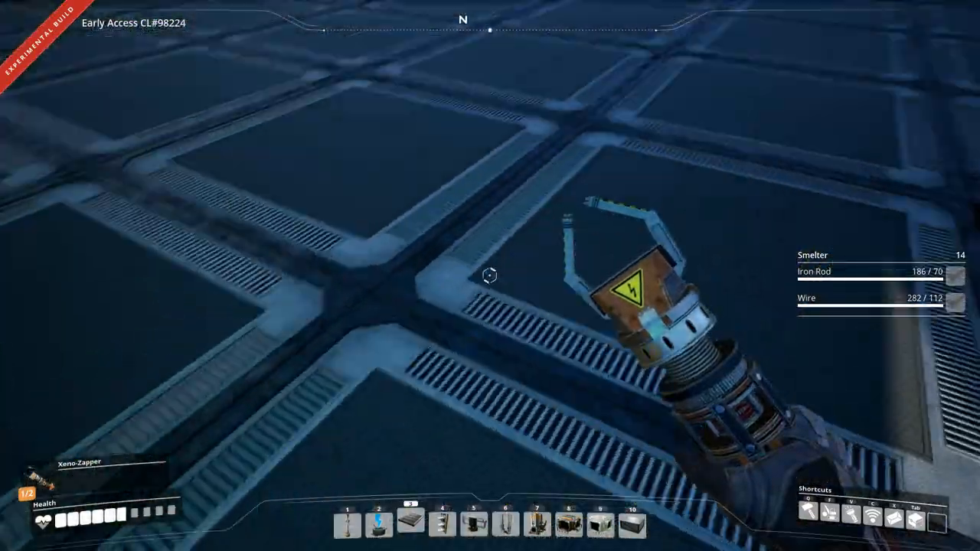
mouse_move(490, 276)
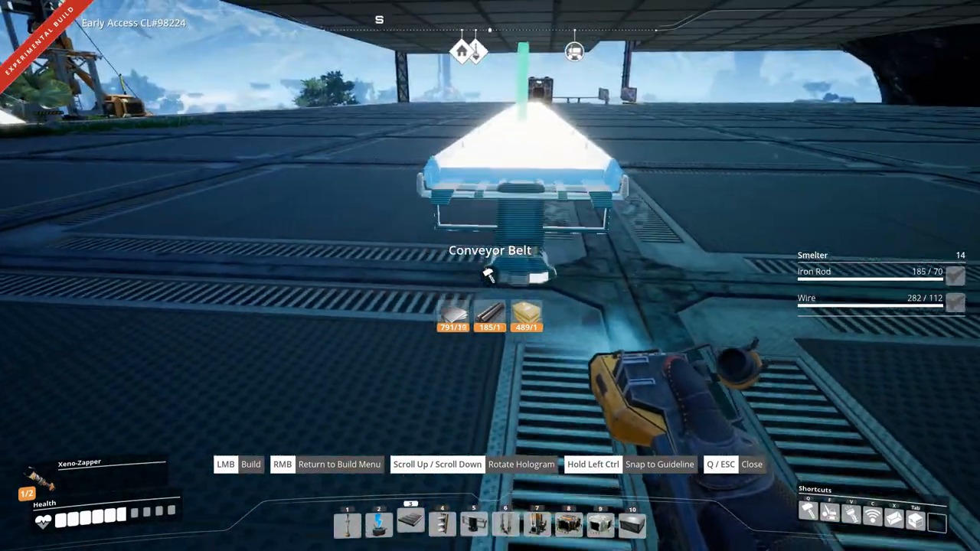
- Build a conveyor belt section on a pole on the lower foundation floor
left_click(490, 275)
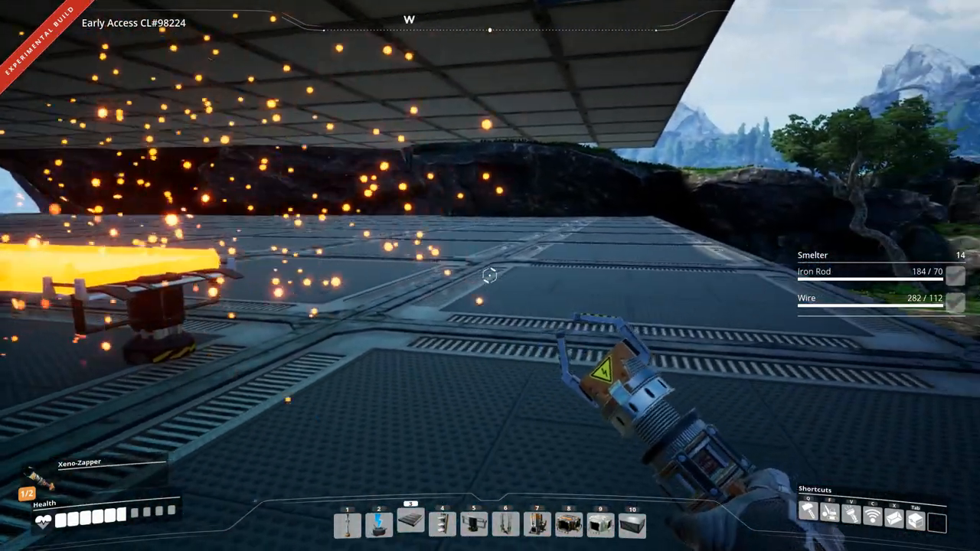
mouse_move(490, 275)
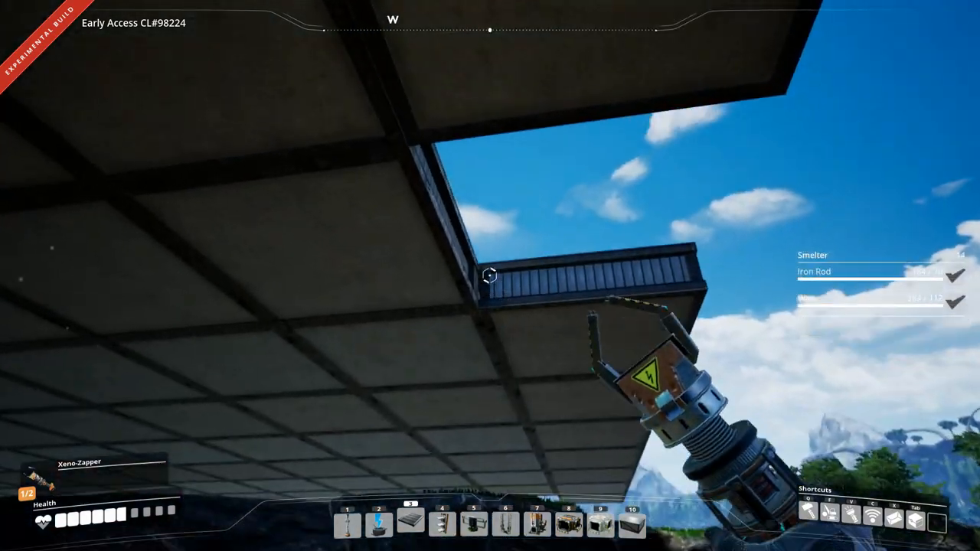
mouse_move(490, 276)
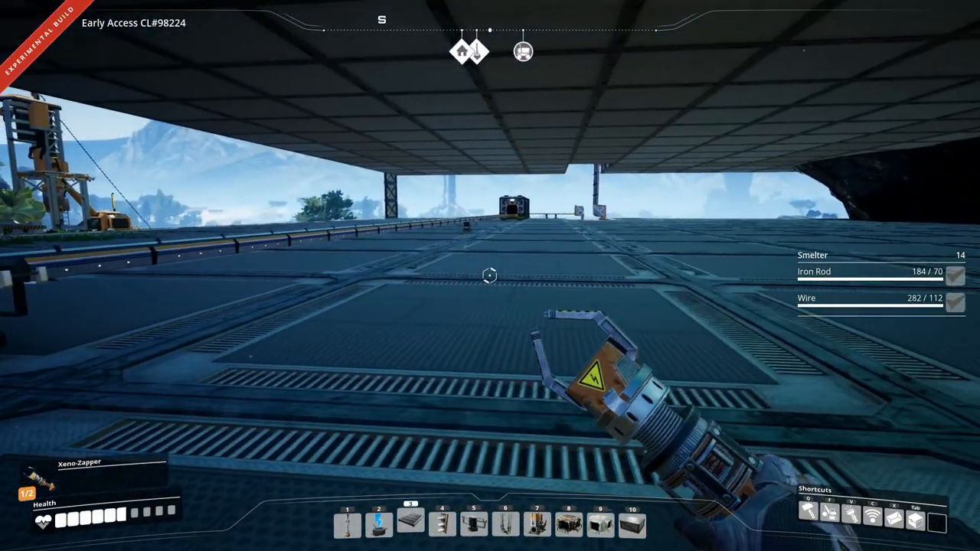
mouse_move(490, 275)
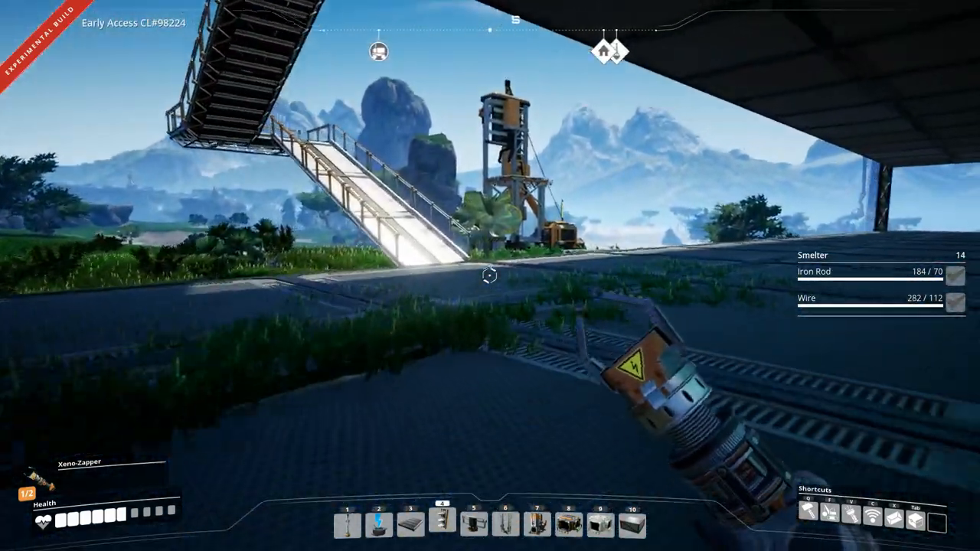
mouse_move(490, 276)
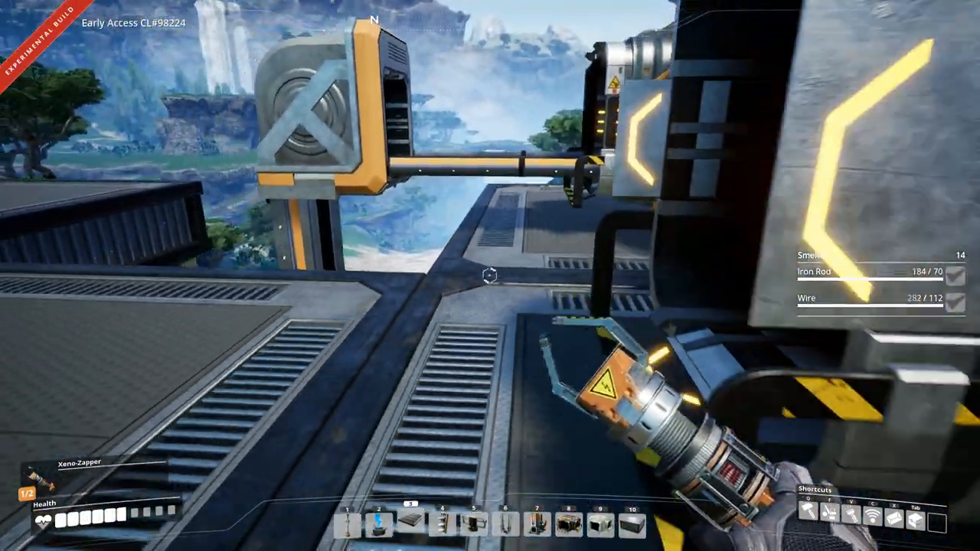
mouse_move(490, 275)
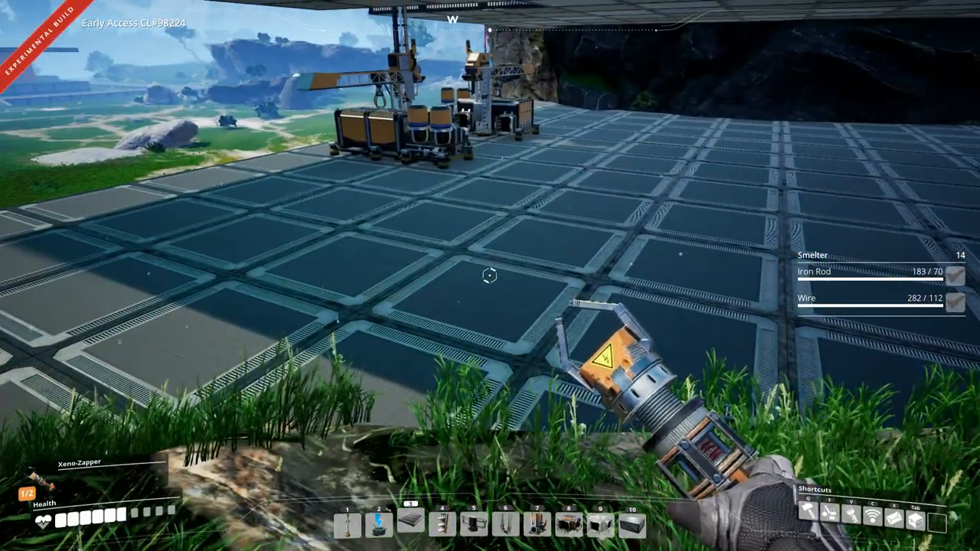
mouse_move(490, 276)
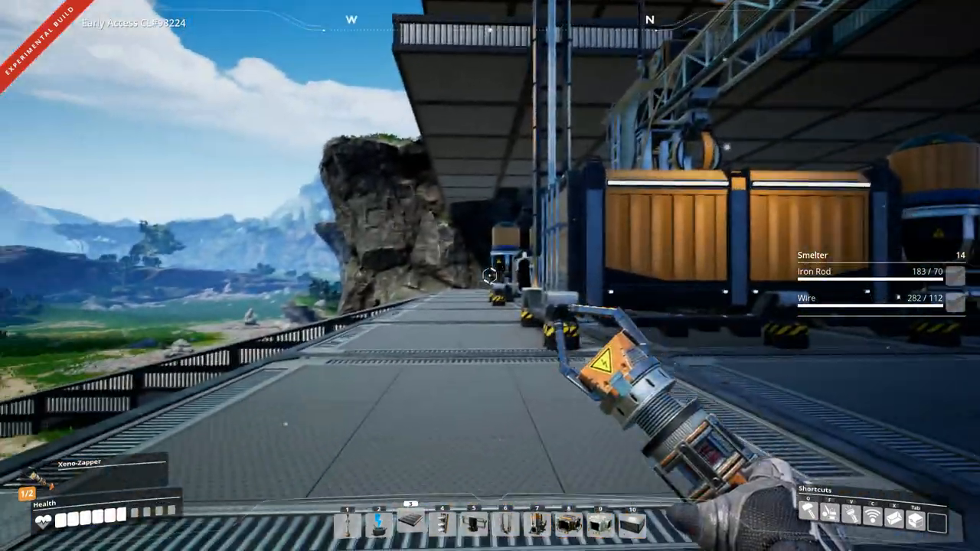
mouse_move(491, 276)
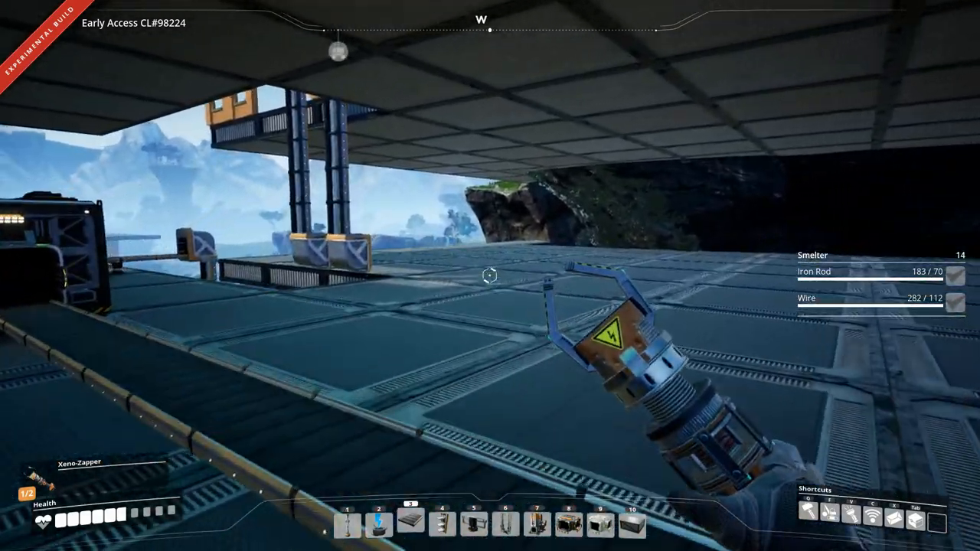
mouse_move(490, 275)
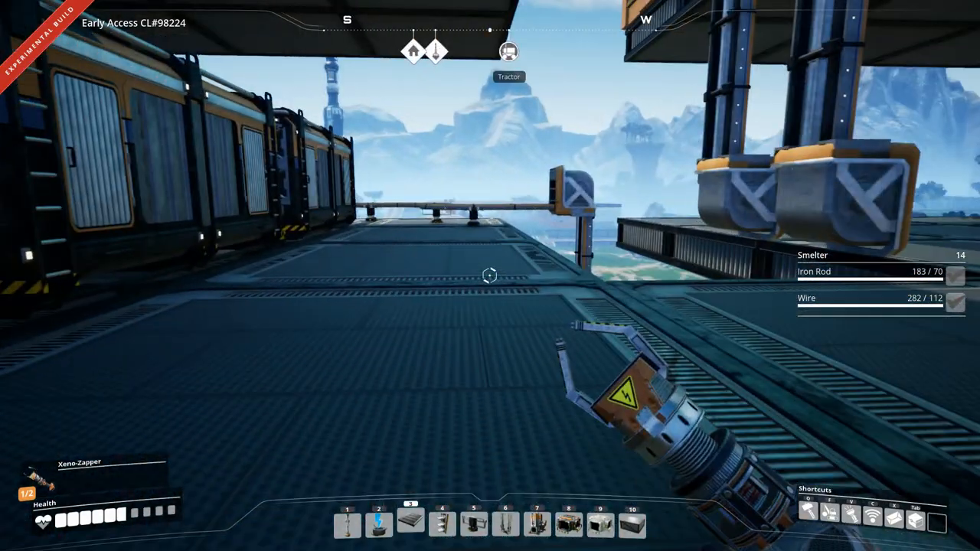
mouse_move(490, 276)
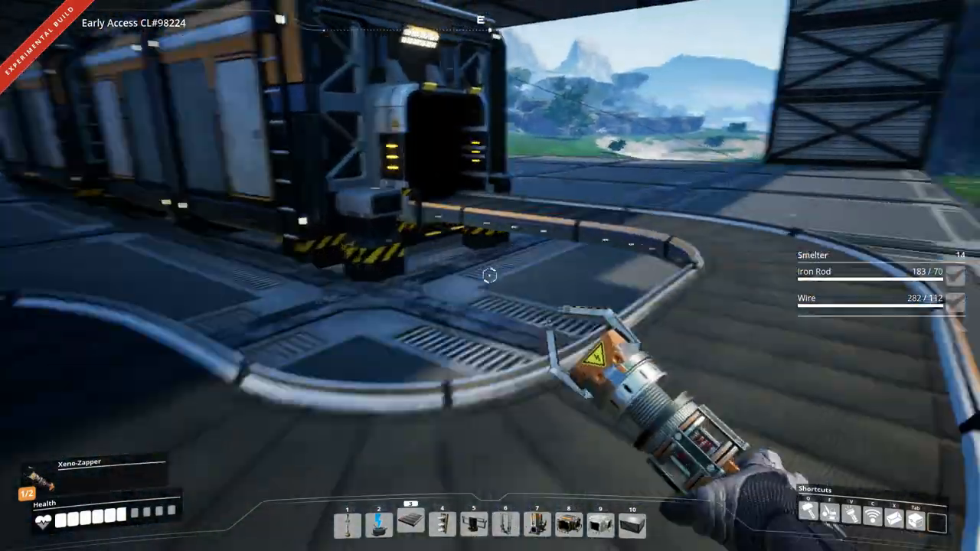
mouse_move(490, 275)
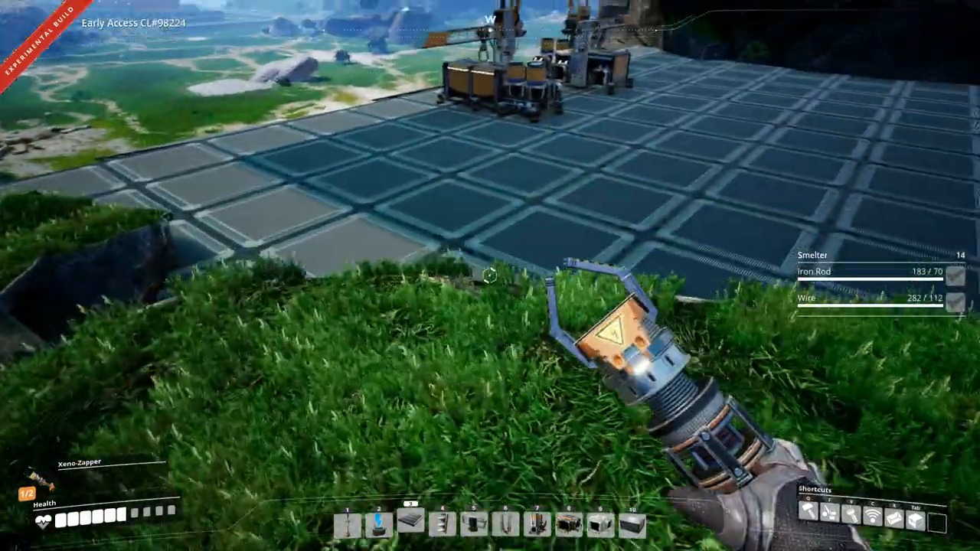
mouse_move(490, 276)
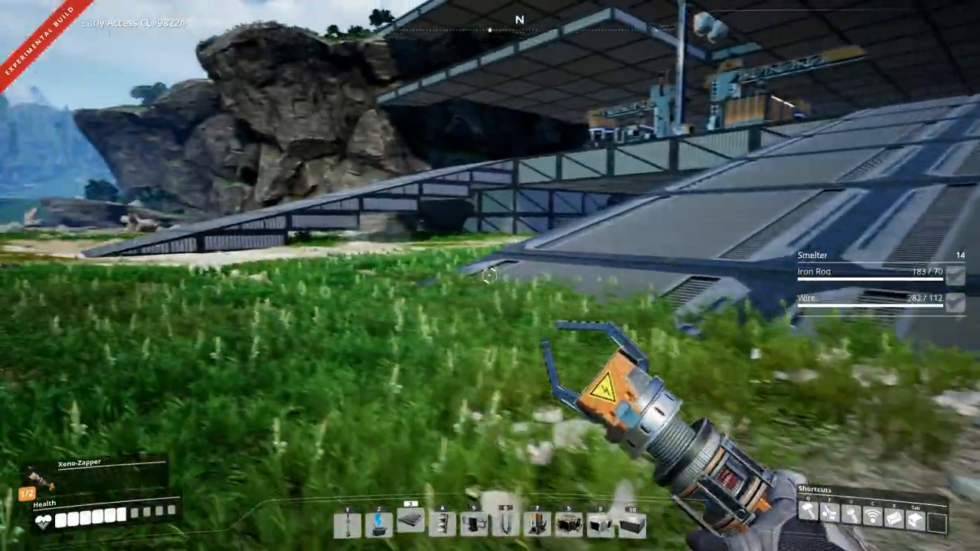
mouse_move(490, 276)
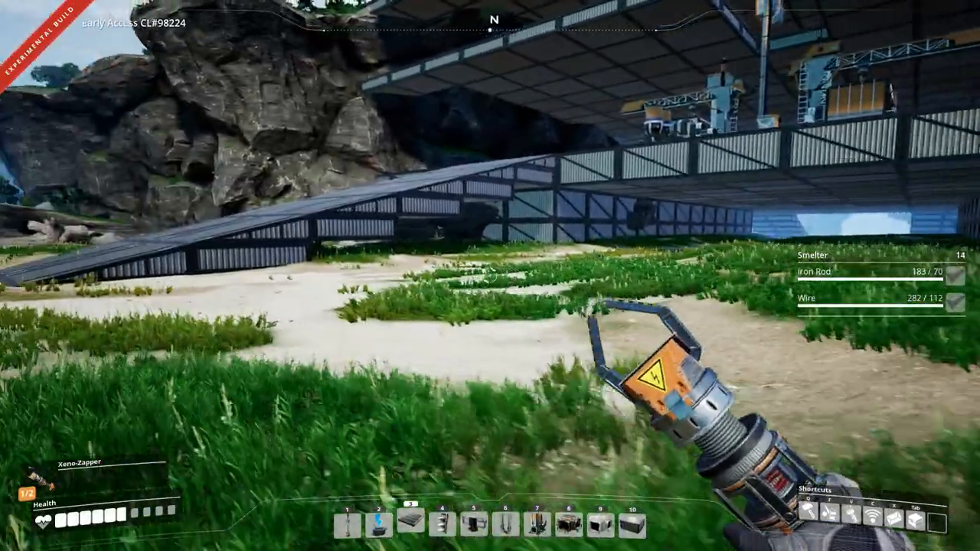
mouse_move(490, 276)
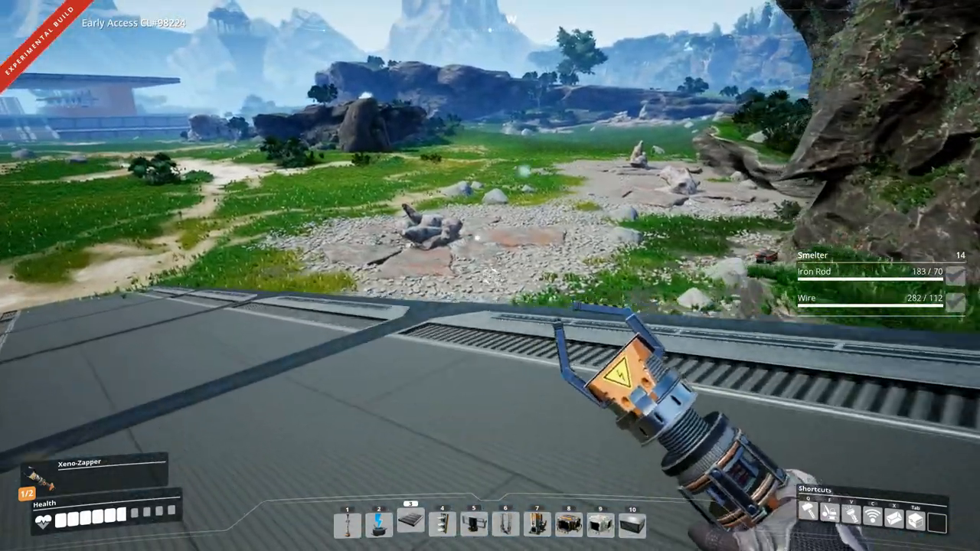
mouse_move(490, 276)
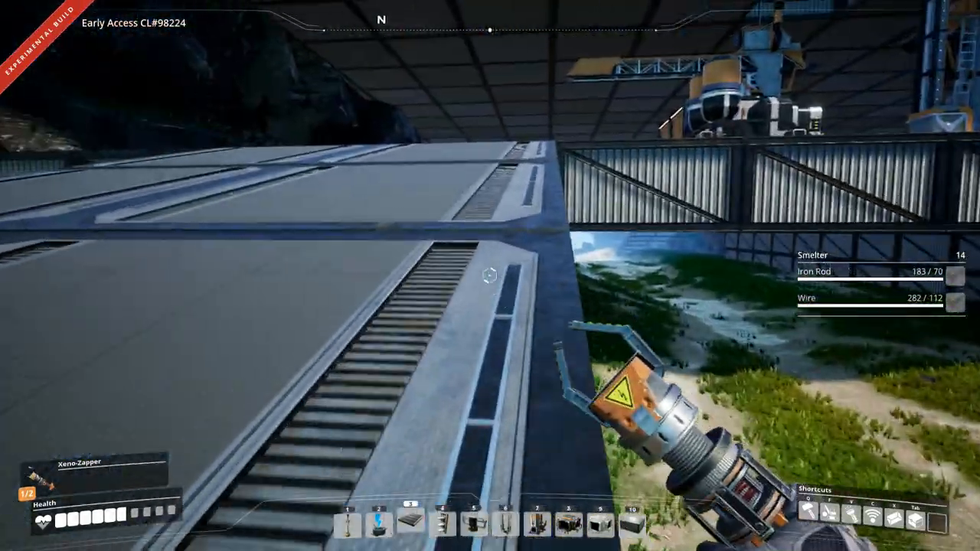
mouse_move(490, 275)
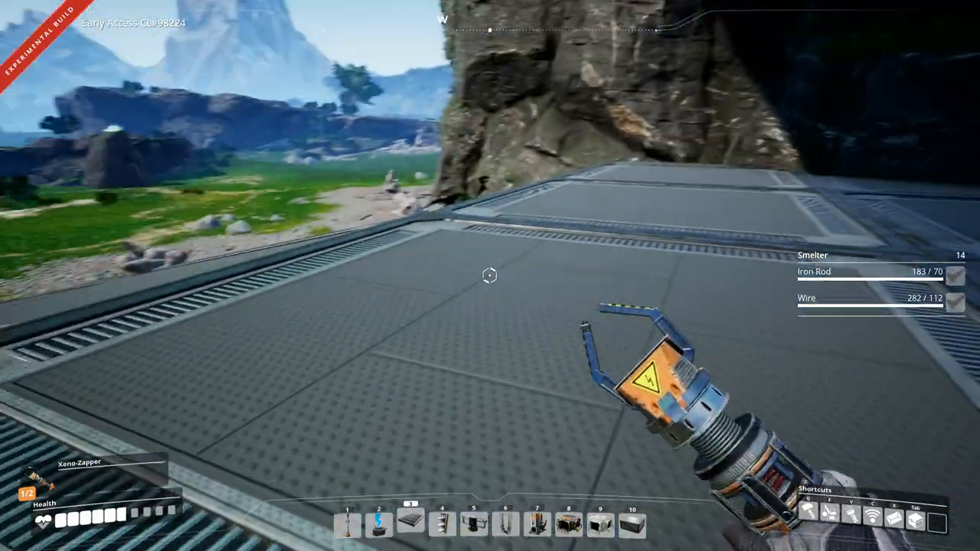
mouse_move(490, 276)
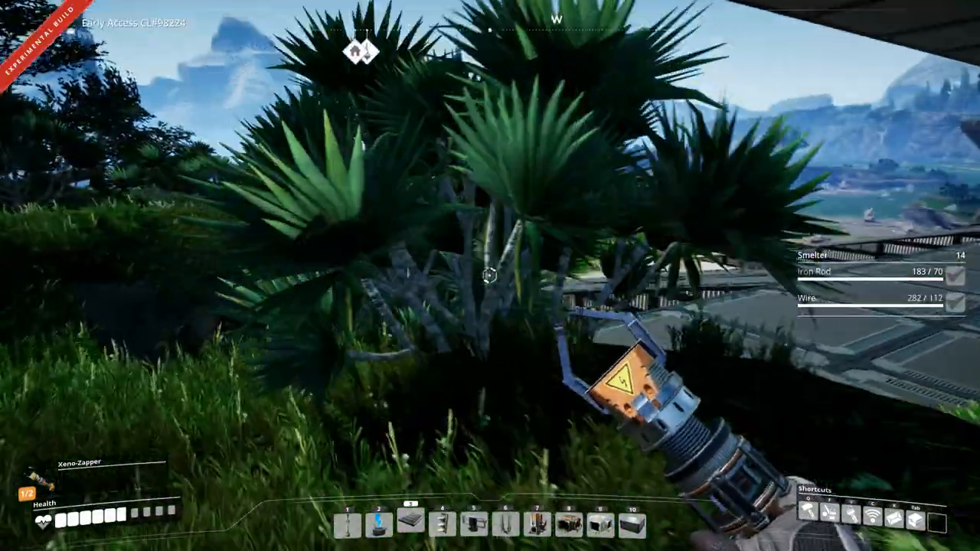
mouse_move(490, 275)
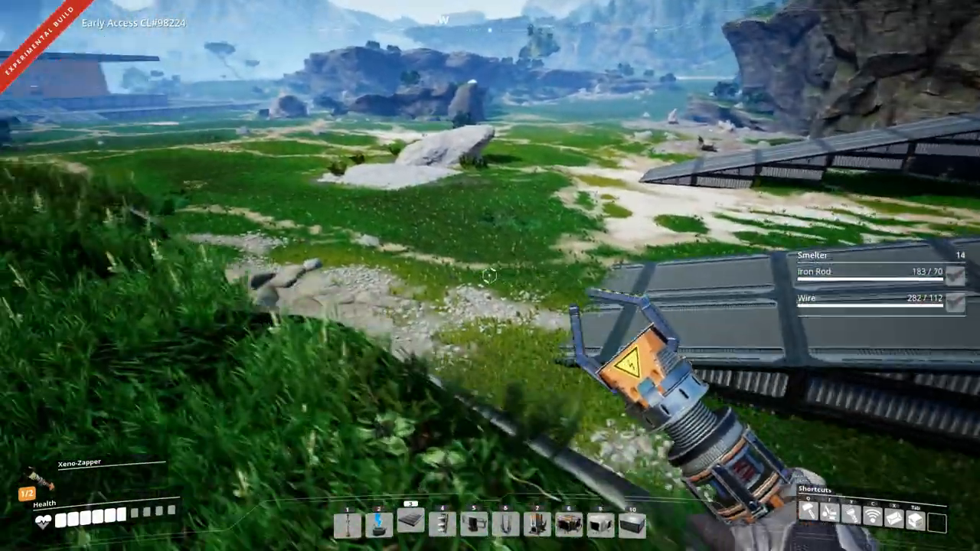
mouse_move(490, 276)
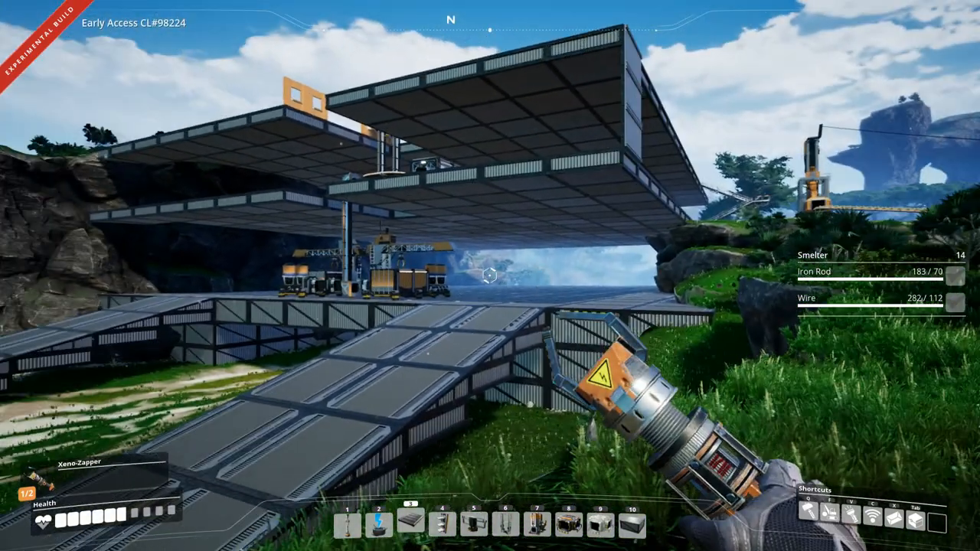
mouse_move(490, 275)
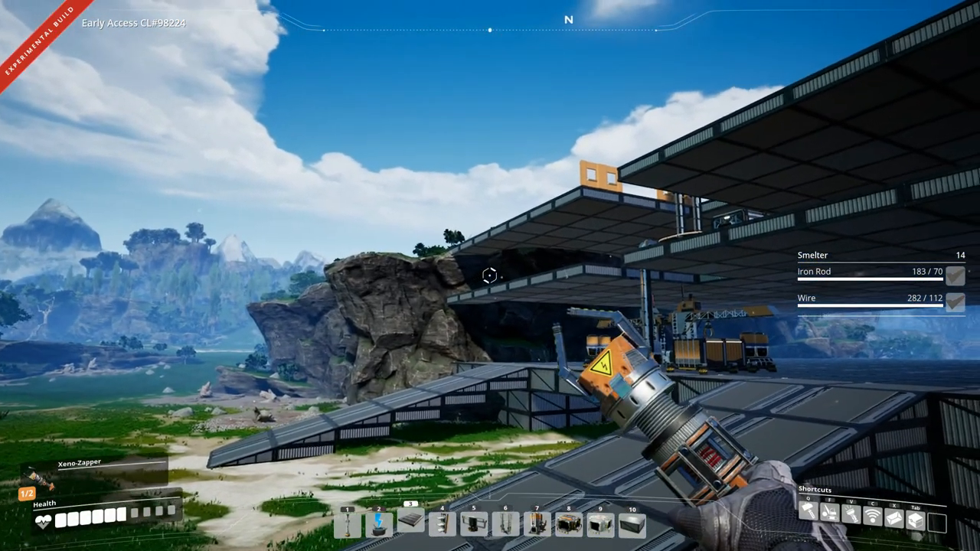
mouse_move(490, 276)
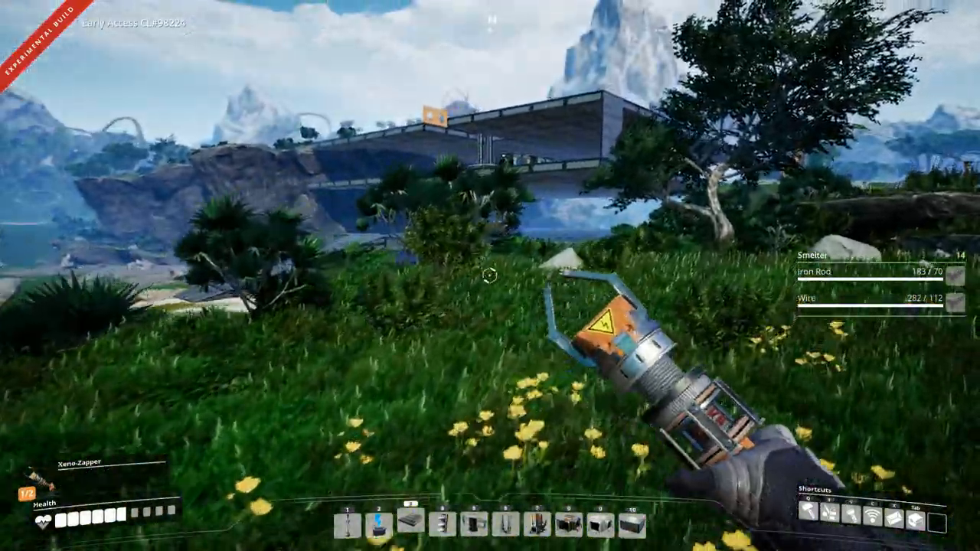
mouse_move(490, 276)
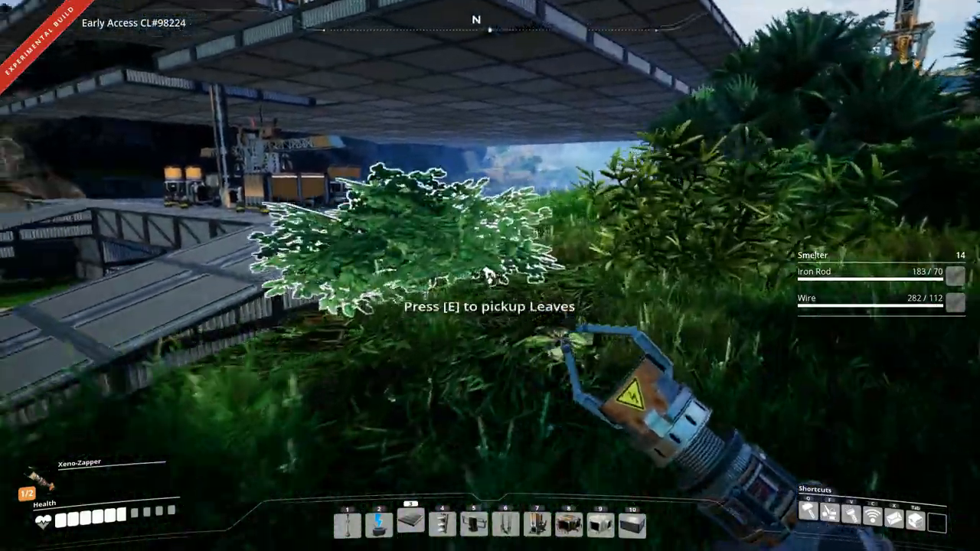
key("e")
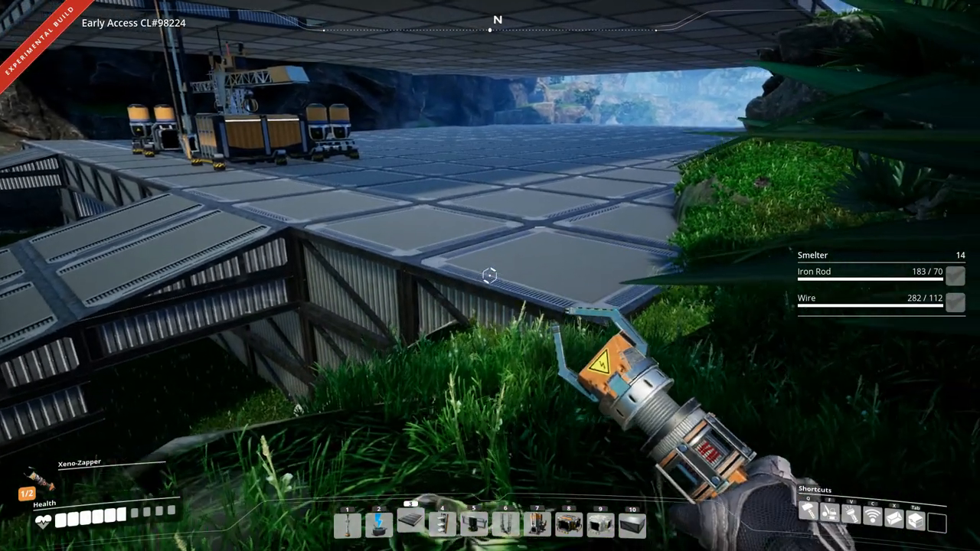